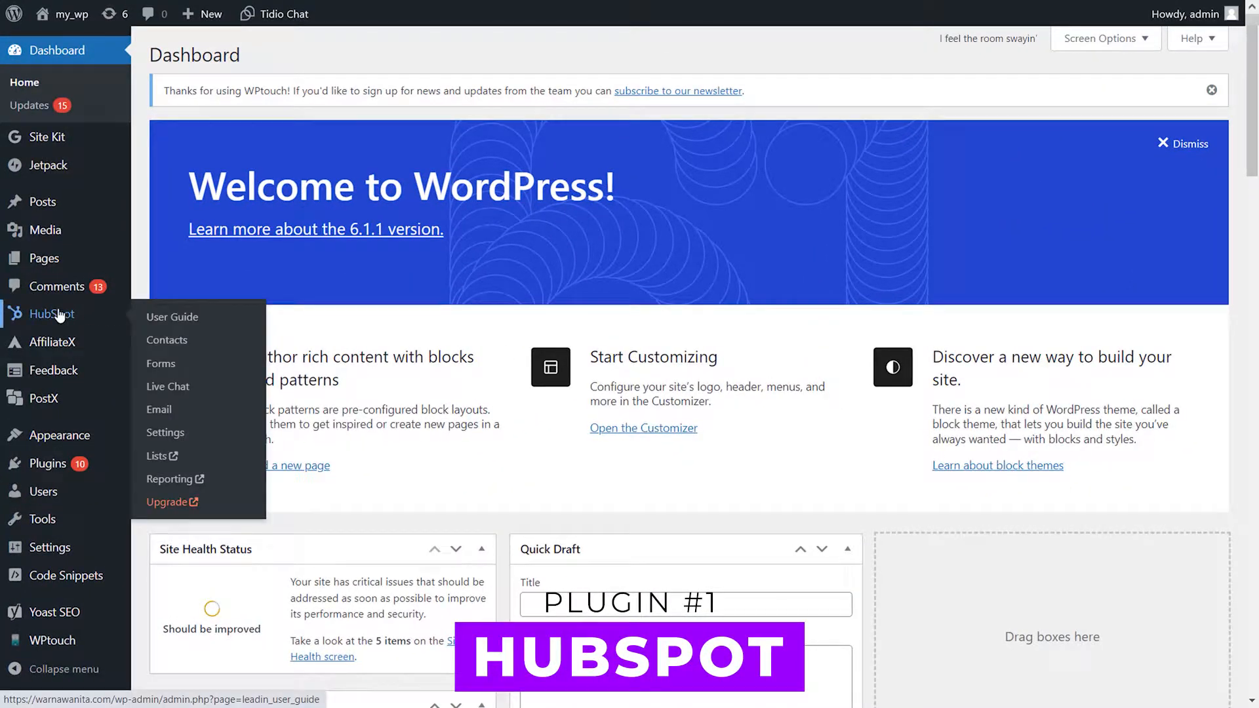
# Step: Pick the pink accent, set Chat heading to Specific users and teams, and write the welcome message ending 'i help you ?.'
pyautogui.click(168, 386)
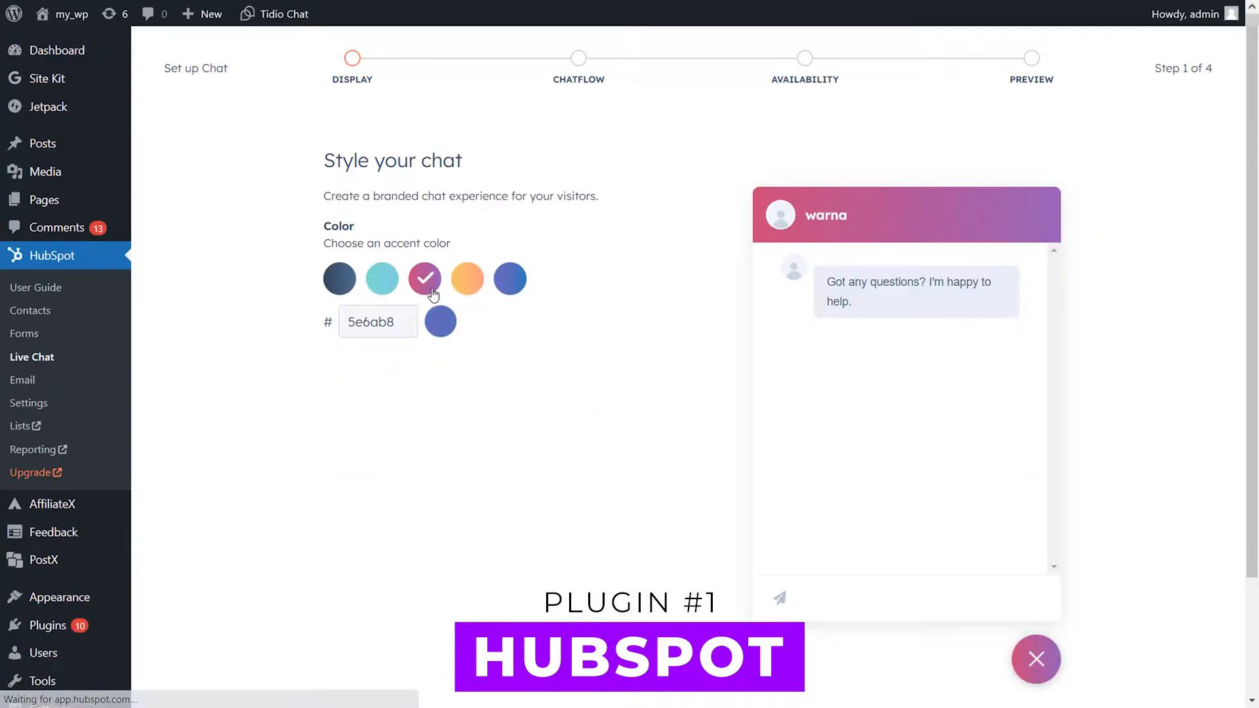
pyautogui.scroll(-3)
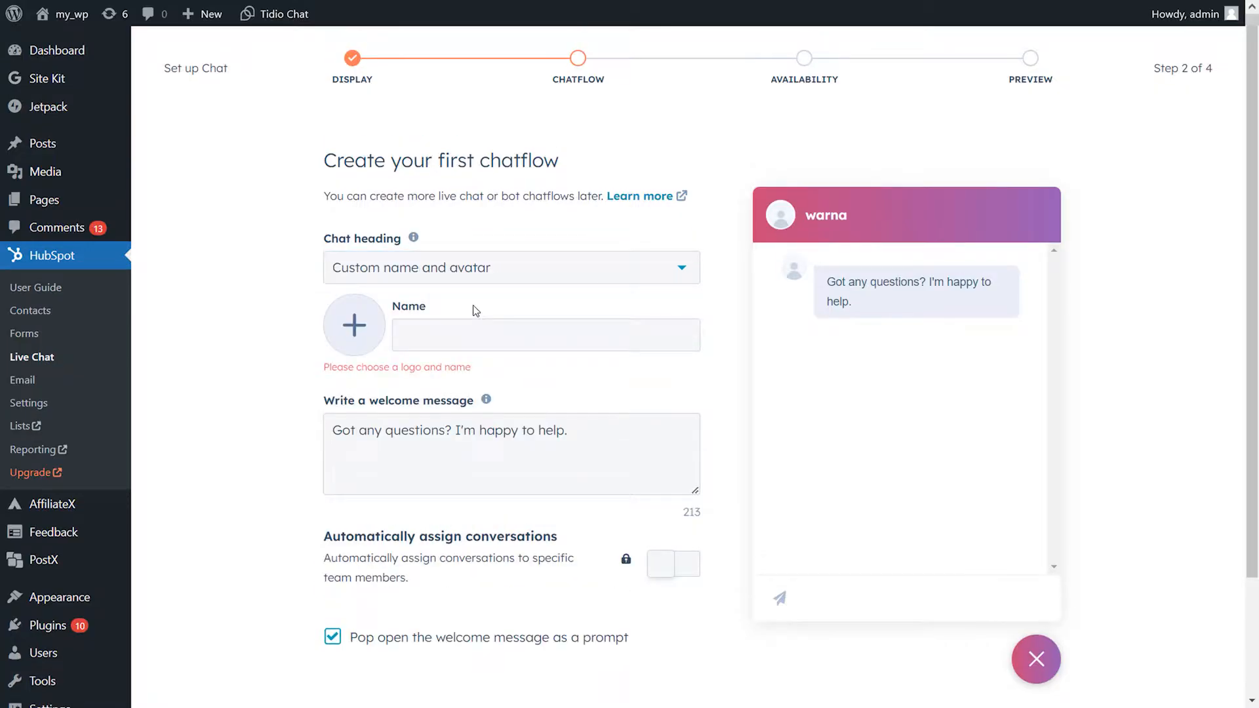
pyautogui.click(511, 268)
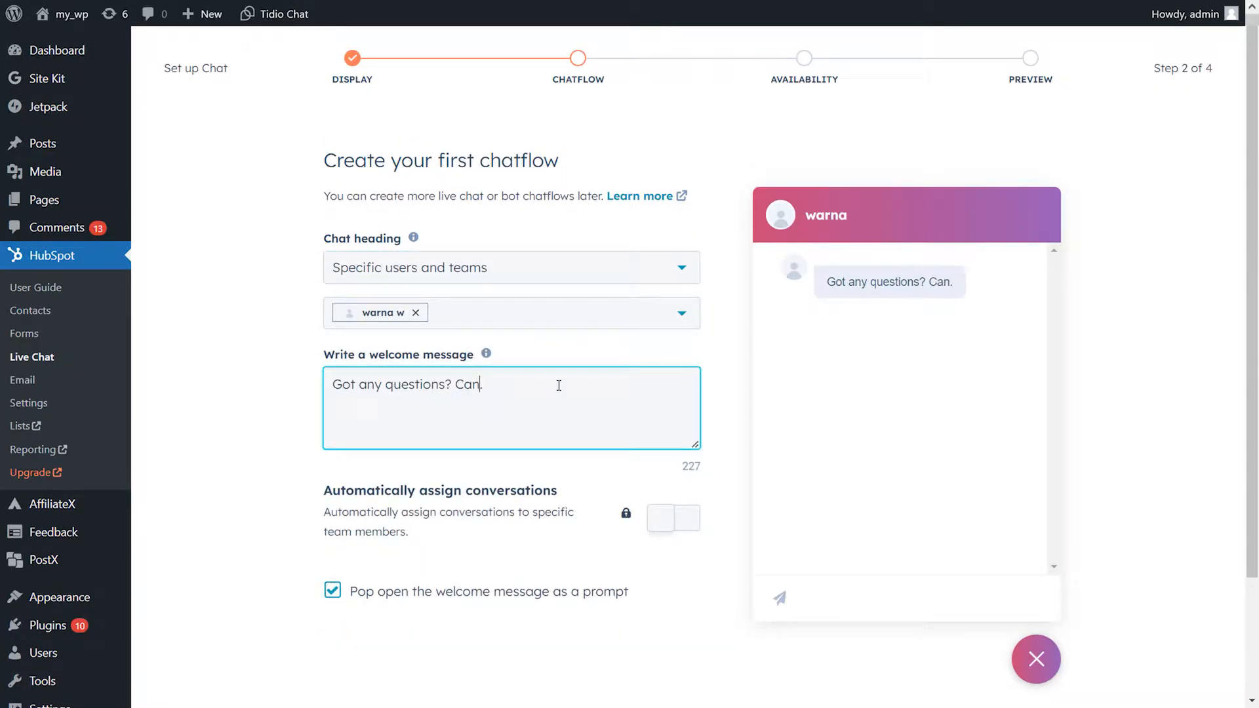
pyautogui.write('i help you ?.')
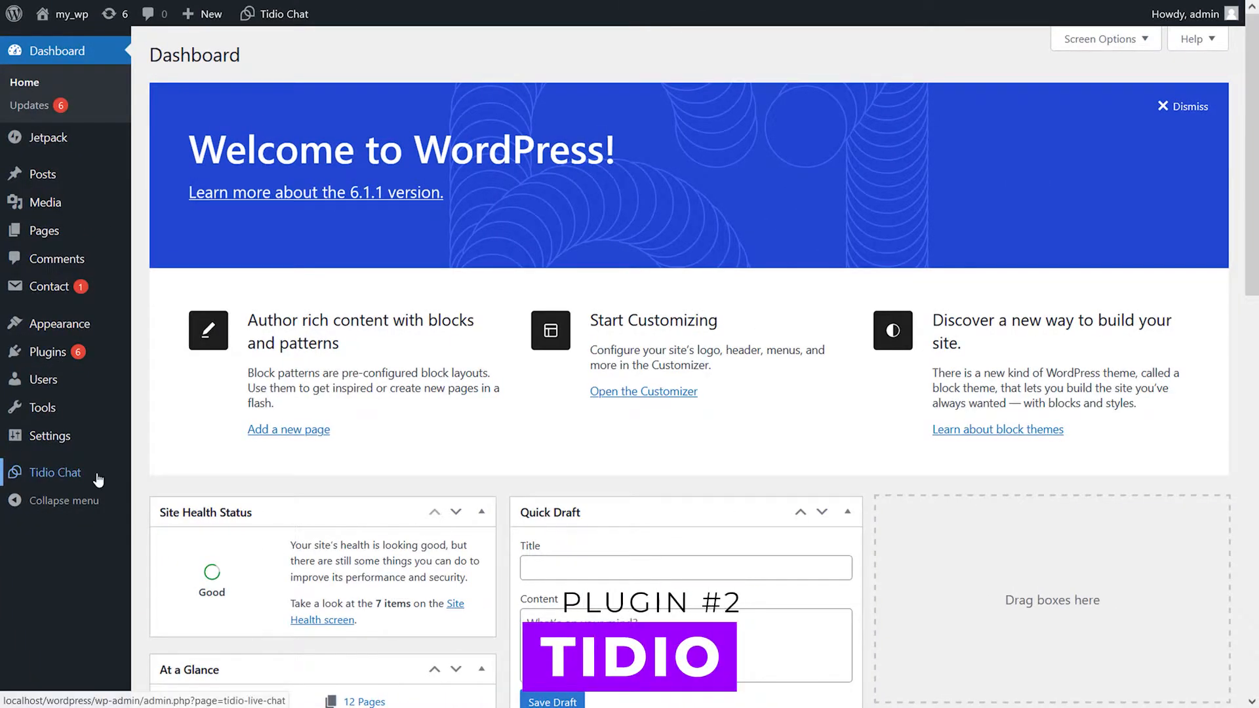
# Step: Enter the operator name 'agnes' and choose the coral colour scheme in Tidio's setup
pyautogui.click(55, 472)
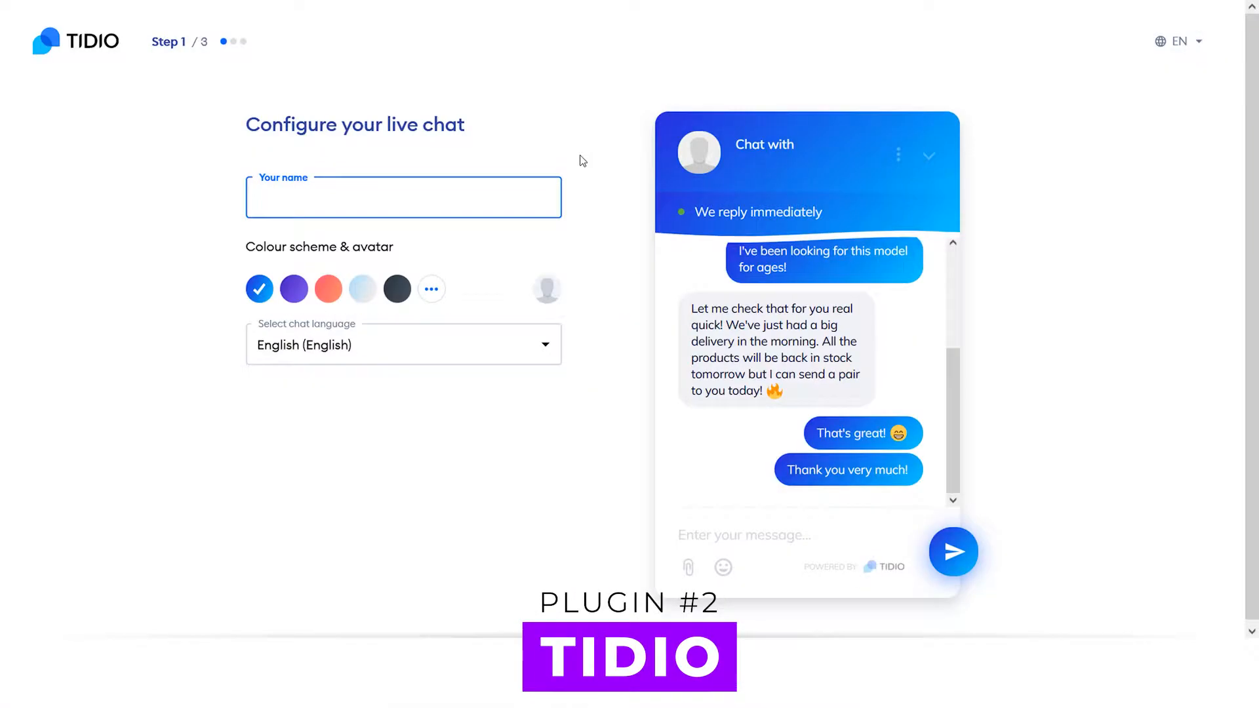
pyautogui.write('agnes')
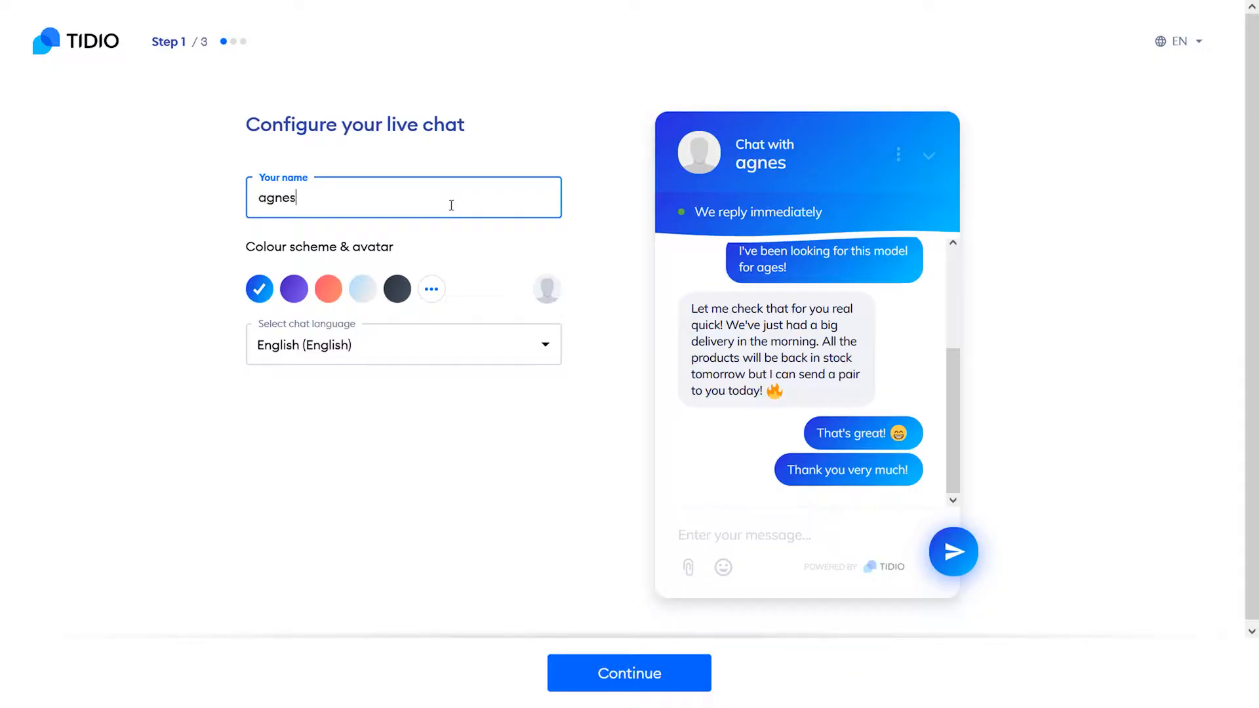
pyautogui.click(328, 289)
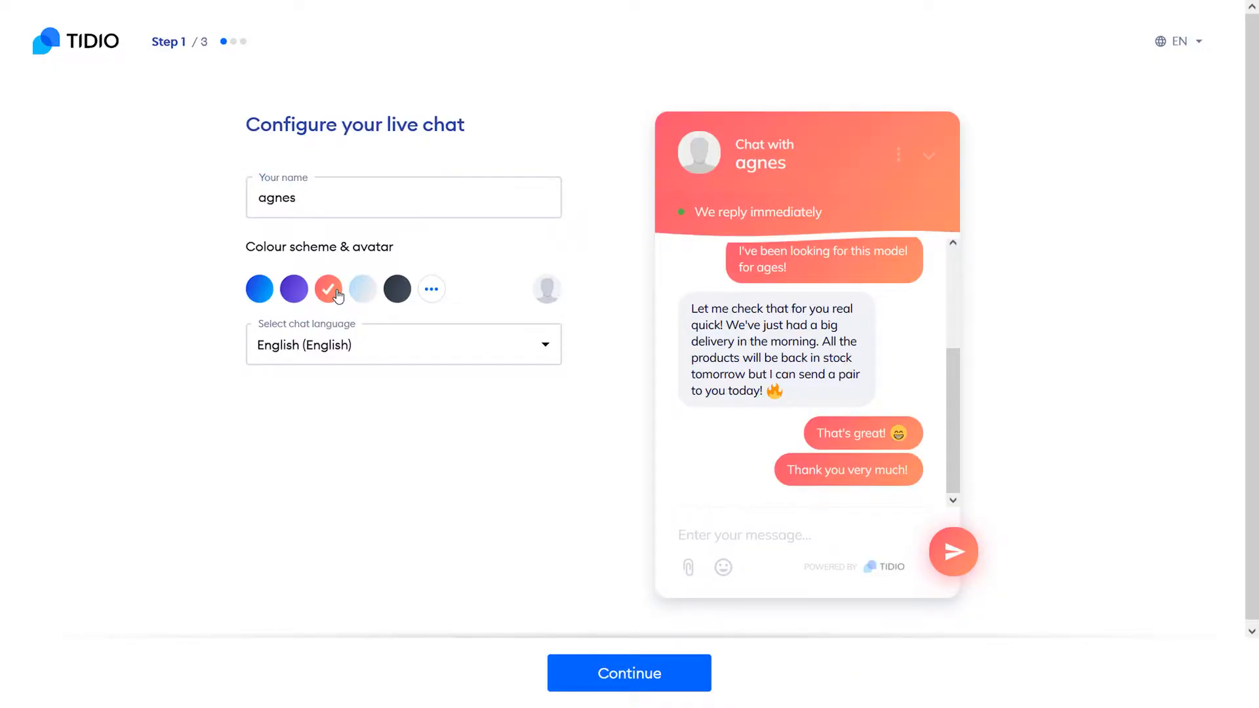
pyautogui.click(628, 673)
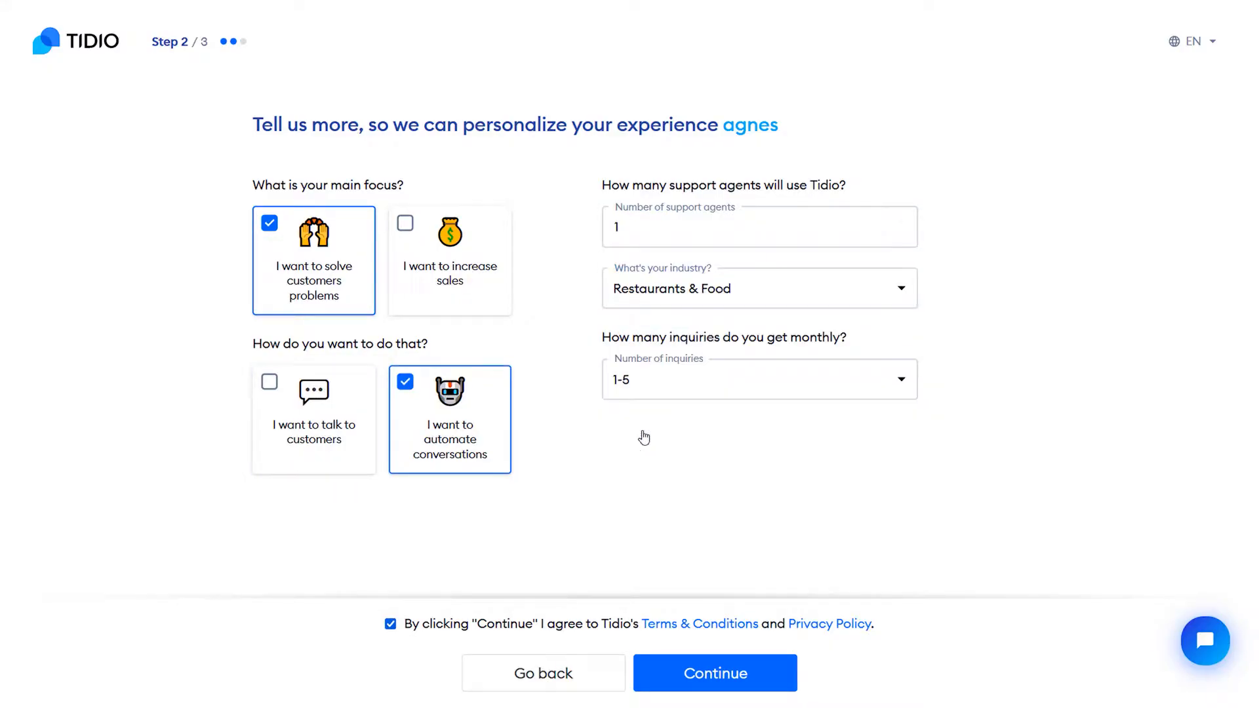
# Step: Configure the chatbot to just greet visitors warmly and finish the Tidio onboarding
pyautogui.click(714, 673)
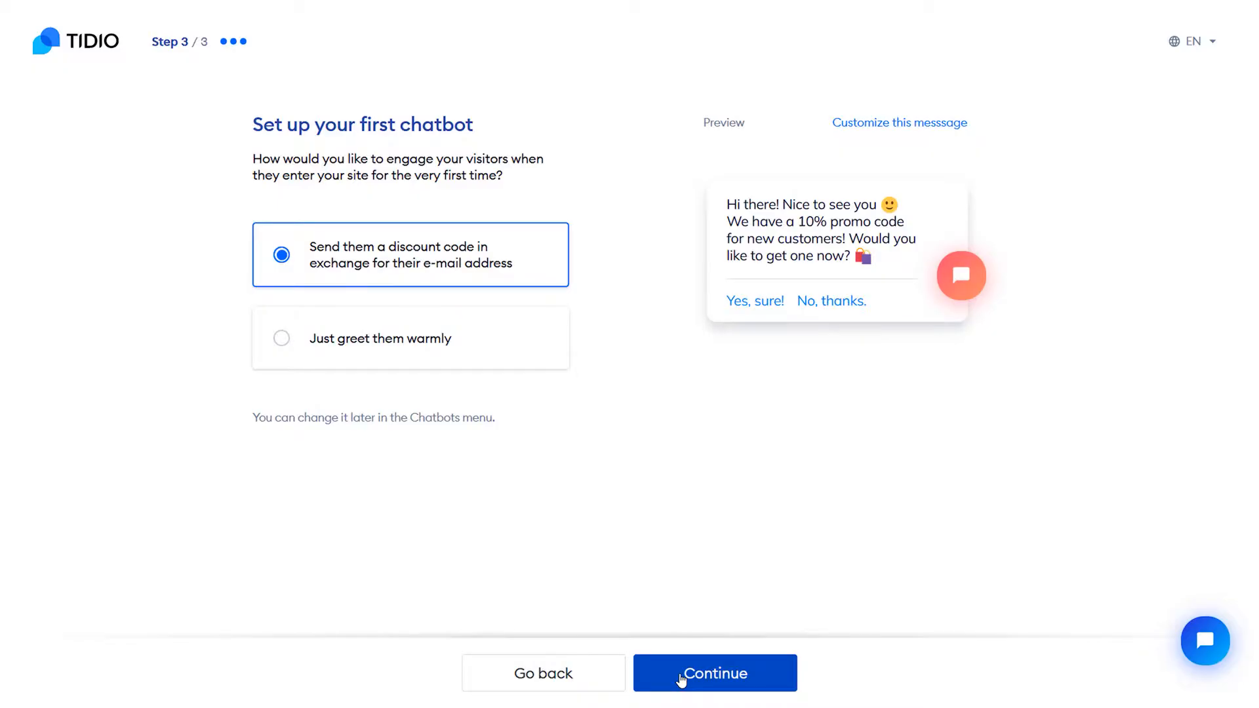
pyautogui.click(410, 338)
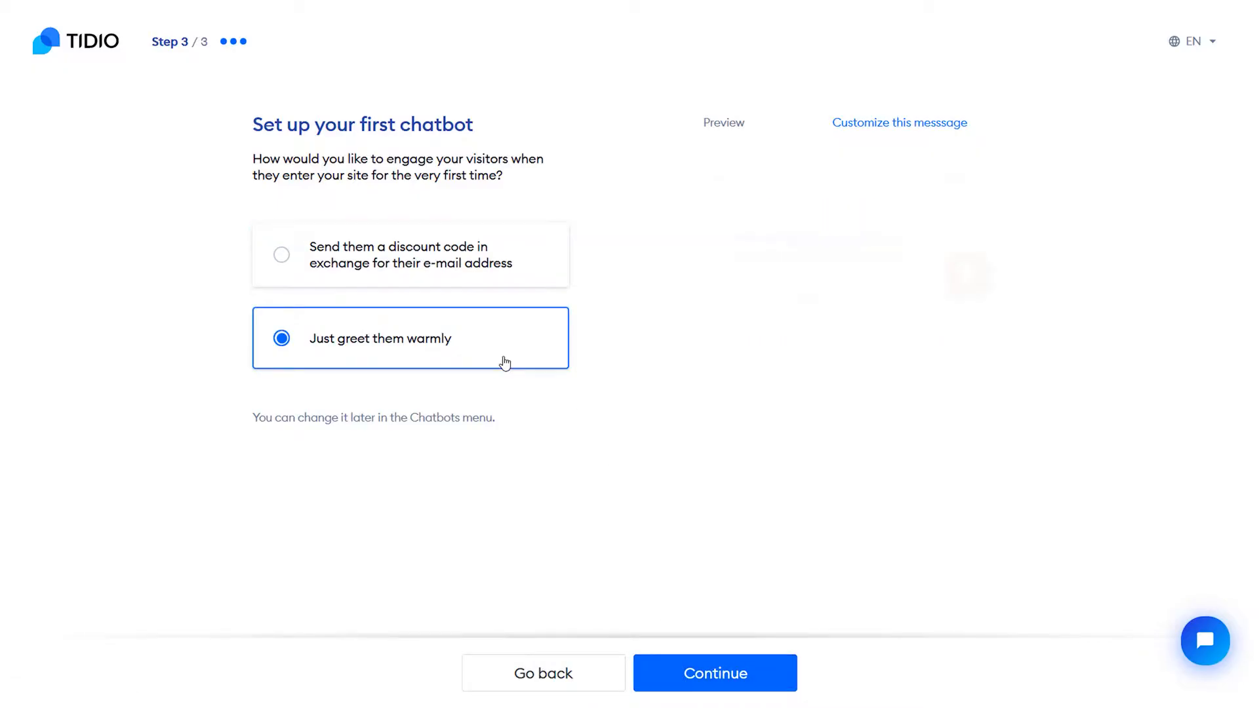
pyautogui.click(713, 673)
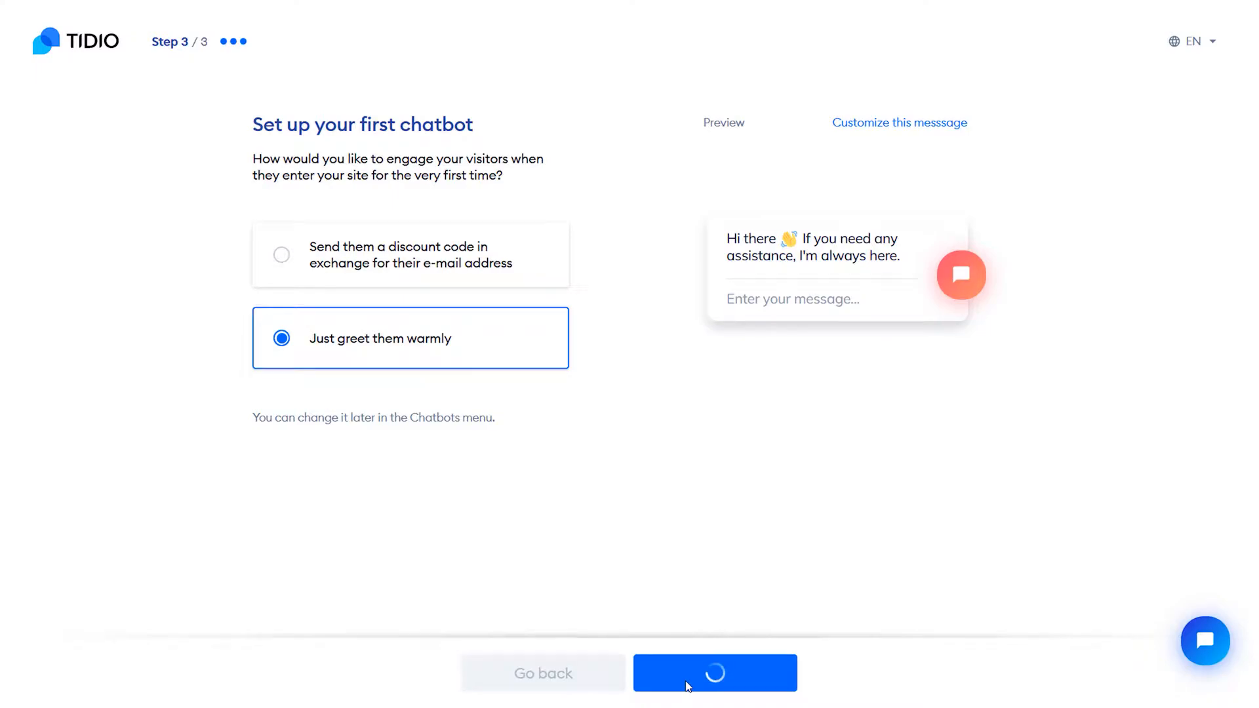
pyautogui.click(713, 673)
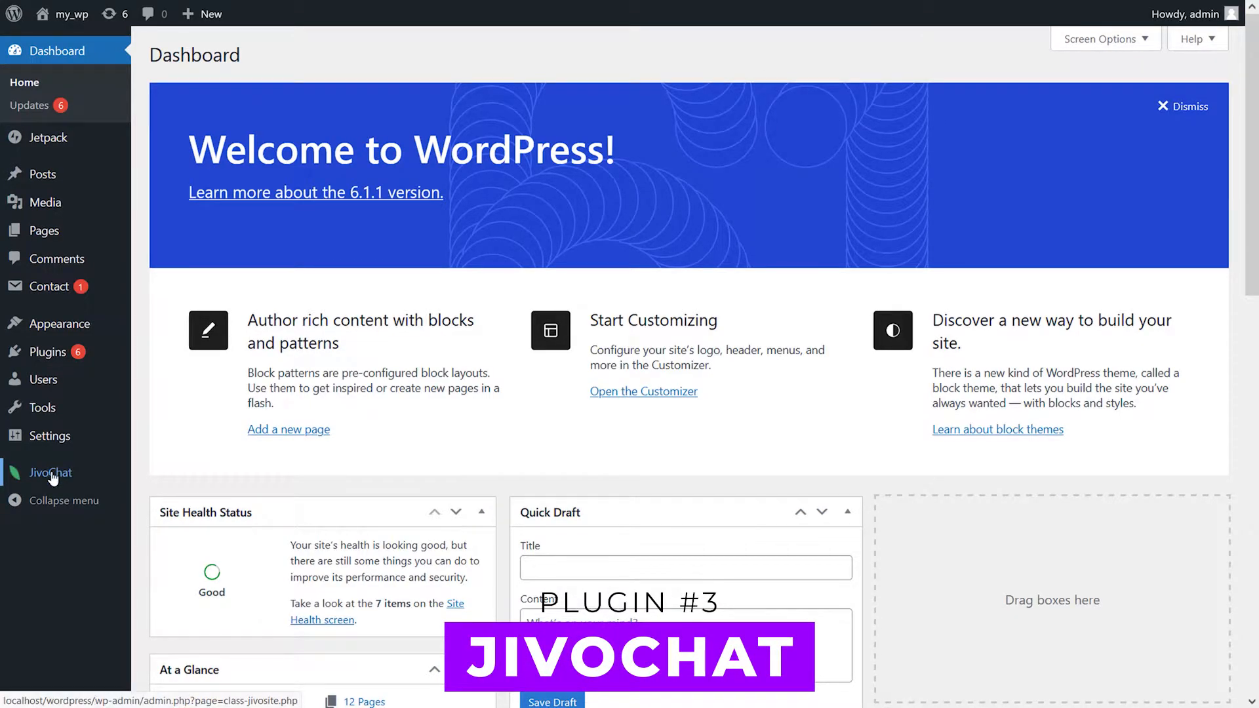
pyautogui.click(50, 472)
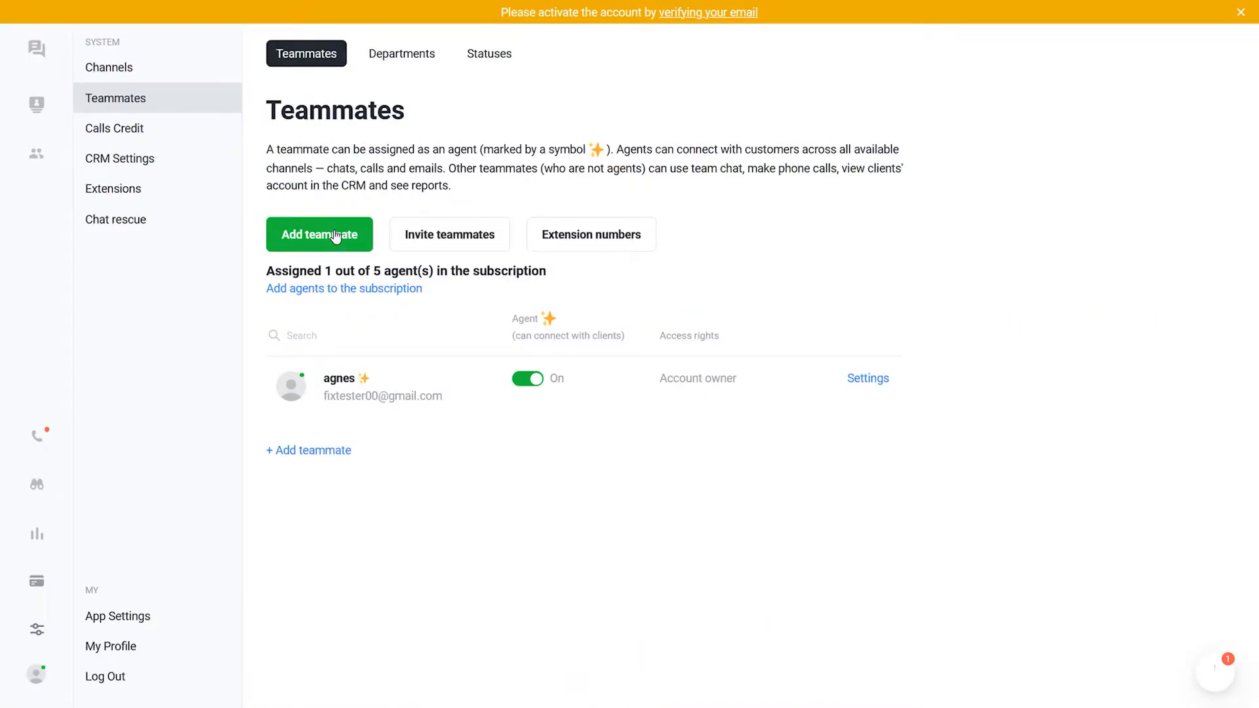
pyautogui.click(319, 235)
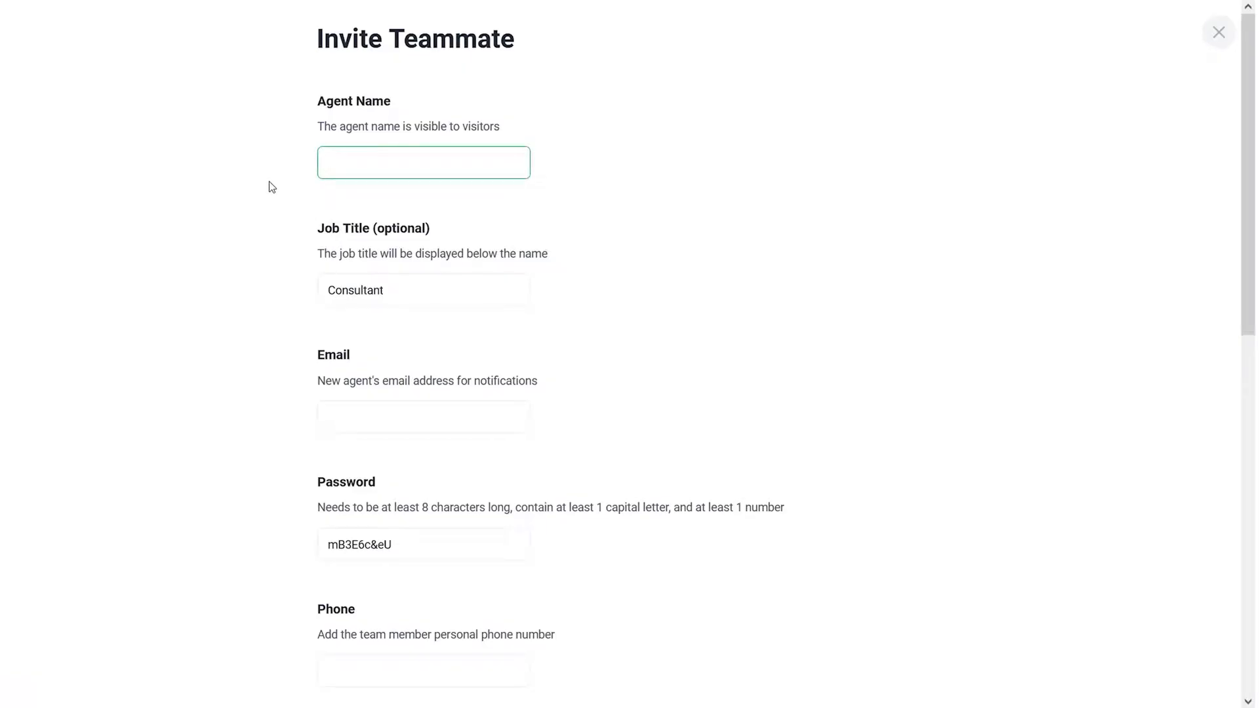
pyautogui.write('neo')
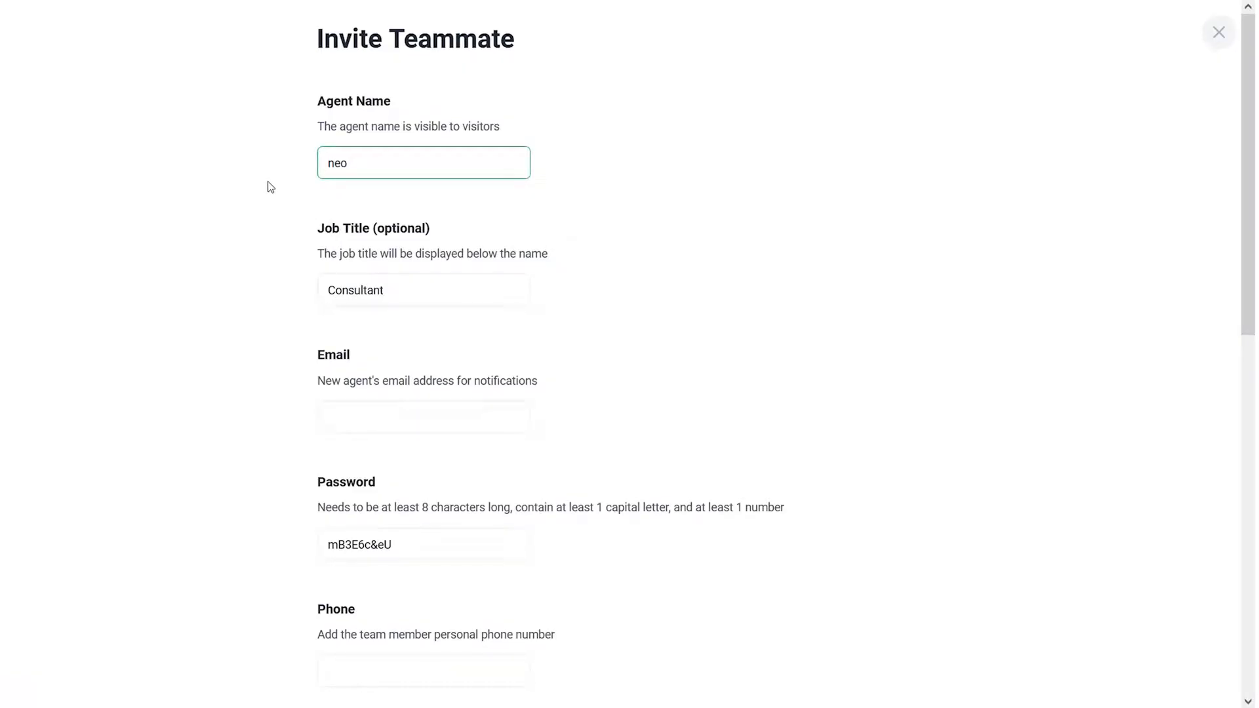
pyautogui.write('admin')
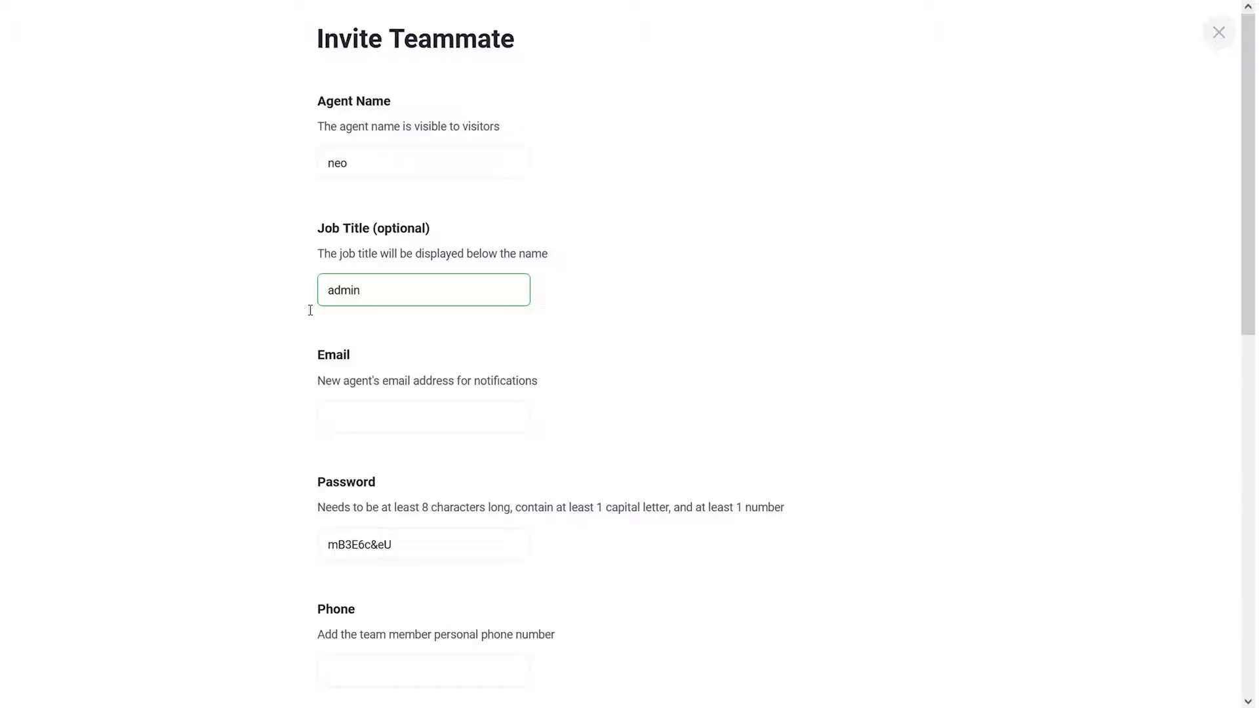
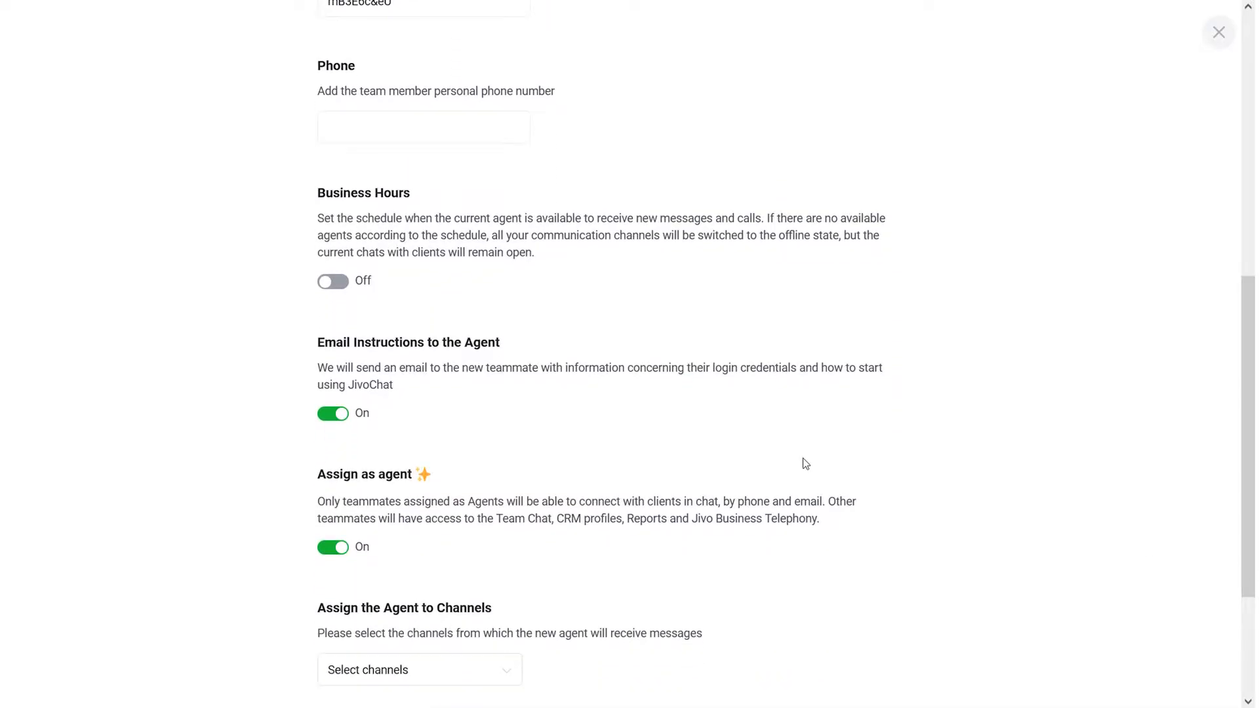
# Step: Add the phone number 0812345 and confirm adding the agent
pyautogui.write('081234567812')
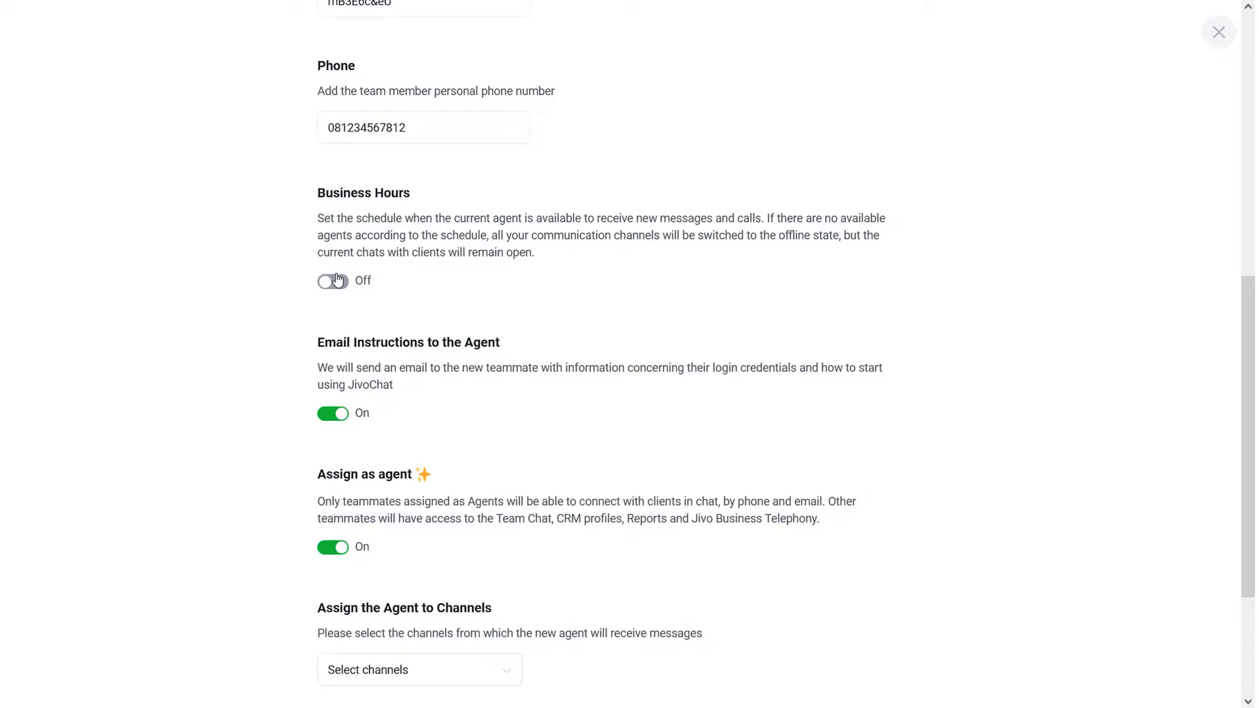
pyautogui.scroll(-3)
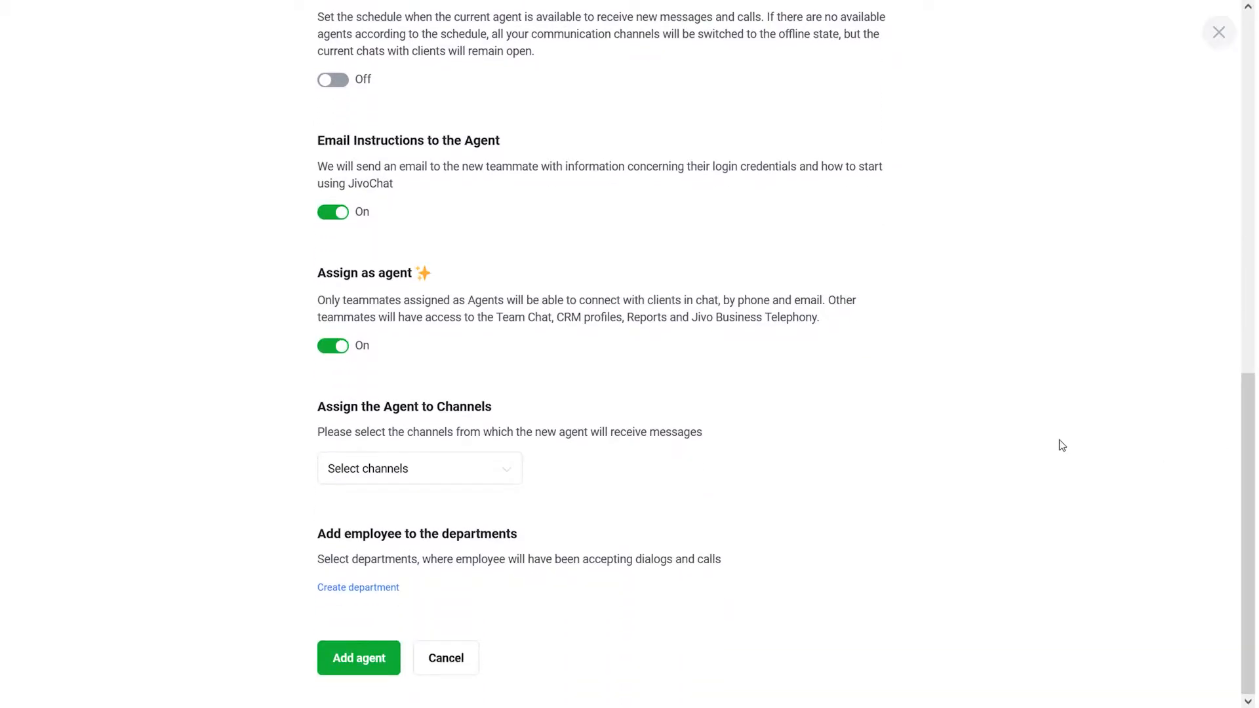
pyautogui.click(418, 468)
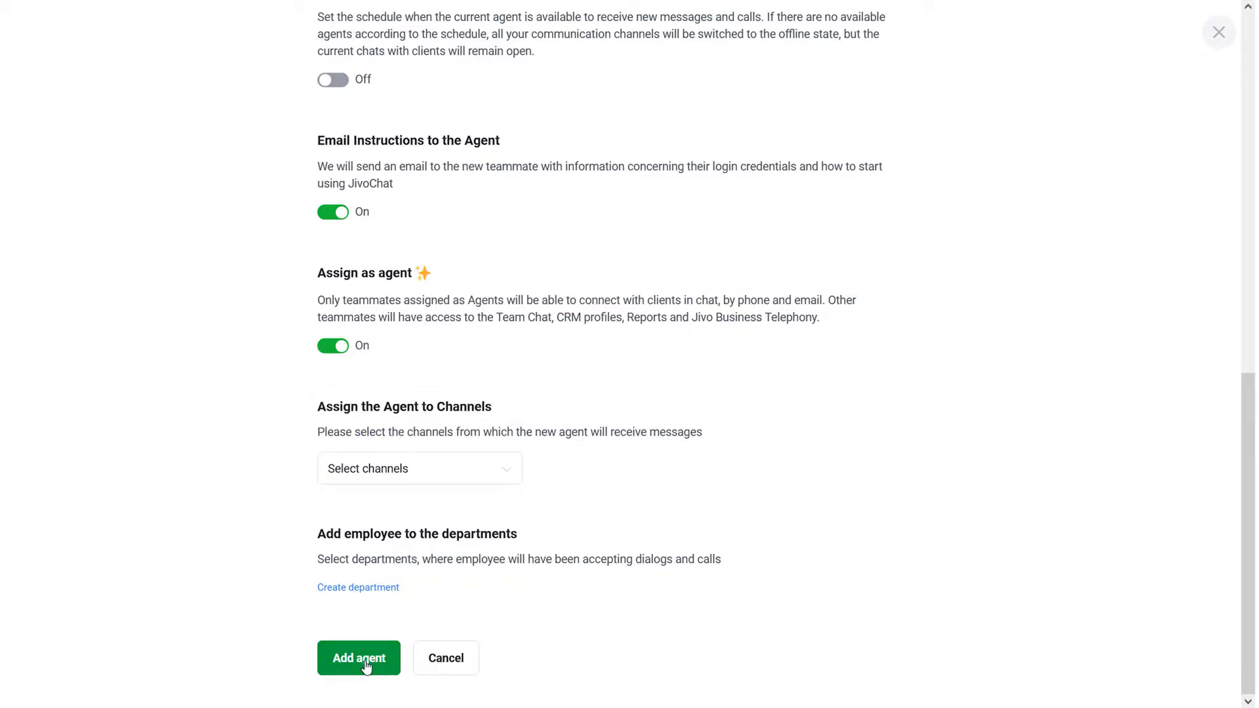
pyautogui.click(358, 657)
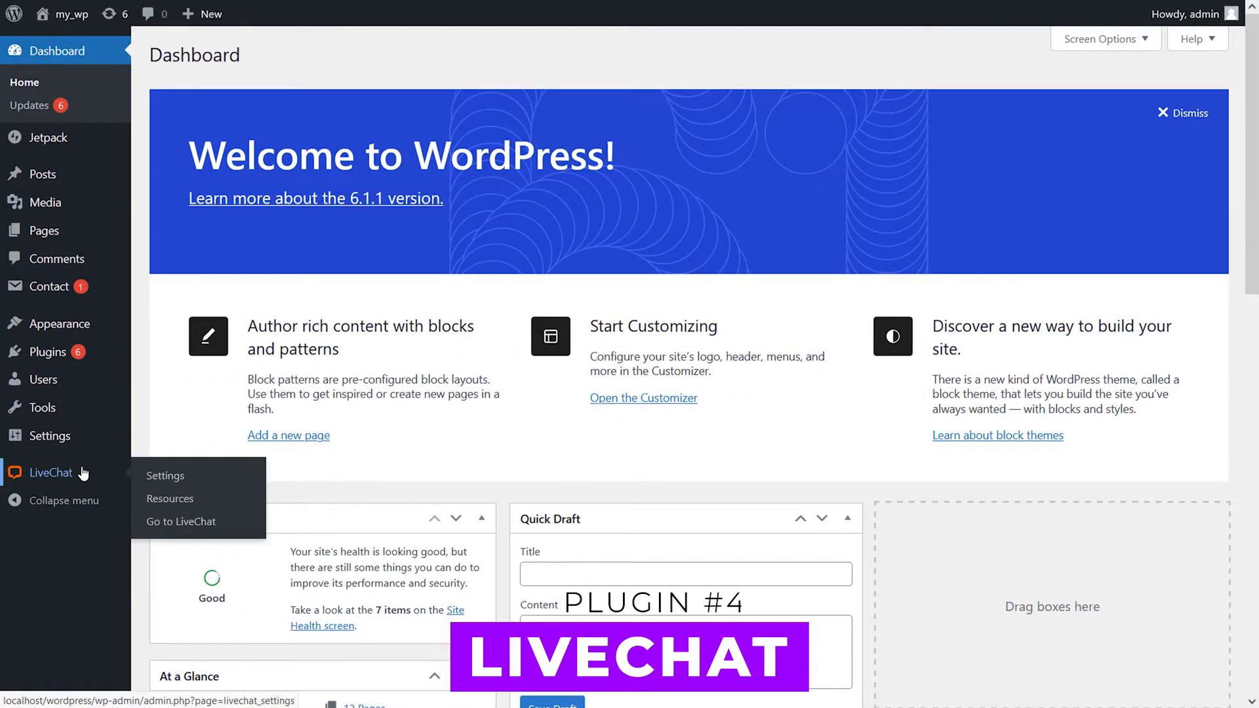
# Step: Reach the LiveChat agent dashboard's team page and begin inviting people
pyautogui.click(165, 475)
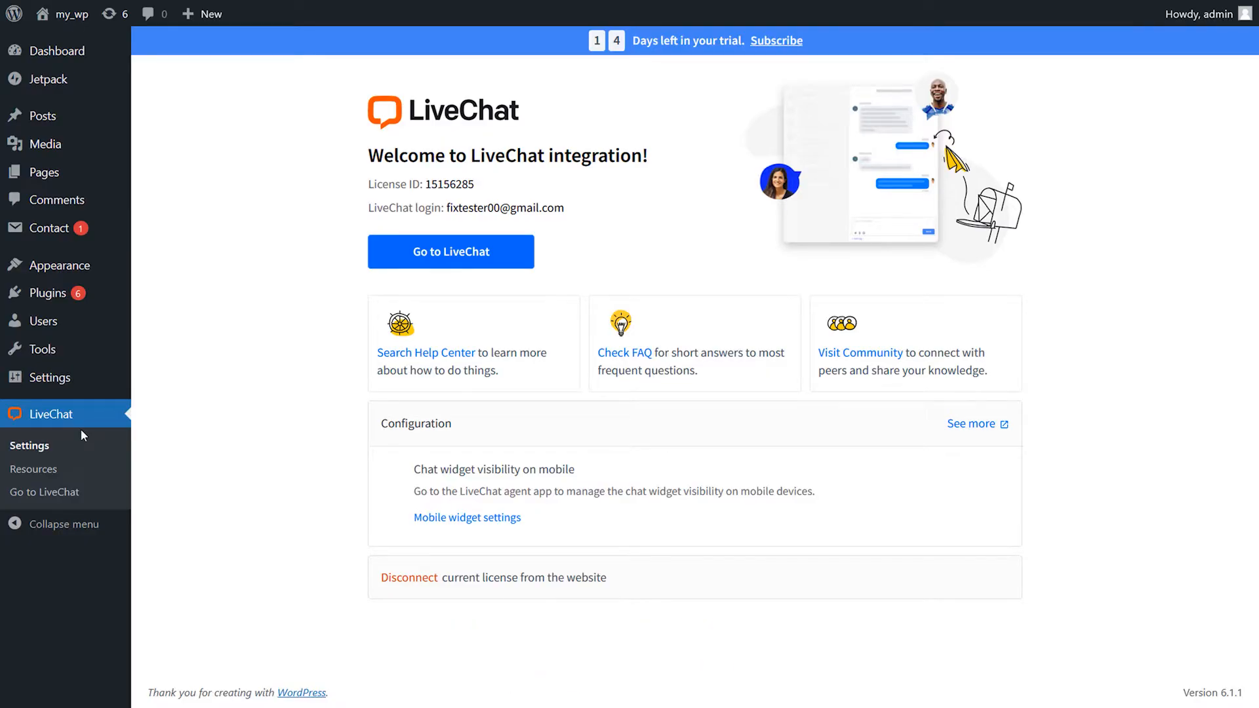
pyautogui.click(450, 252)
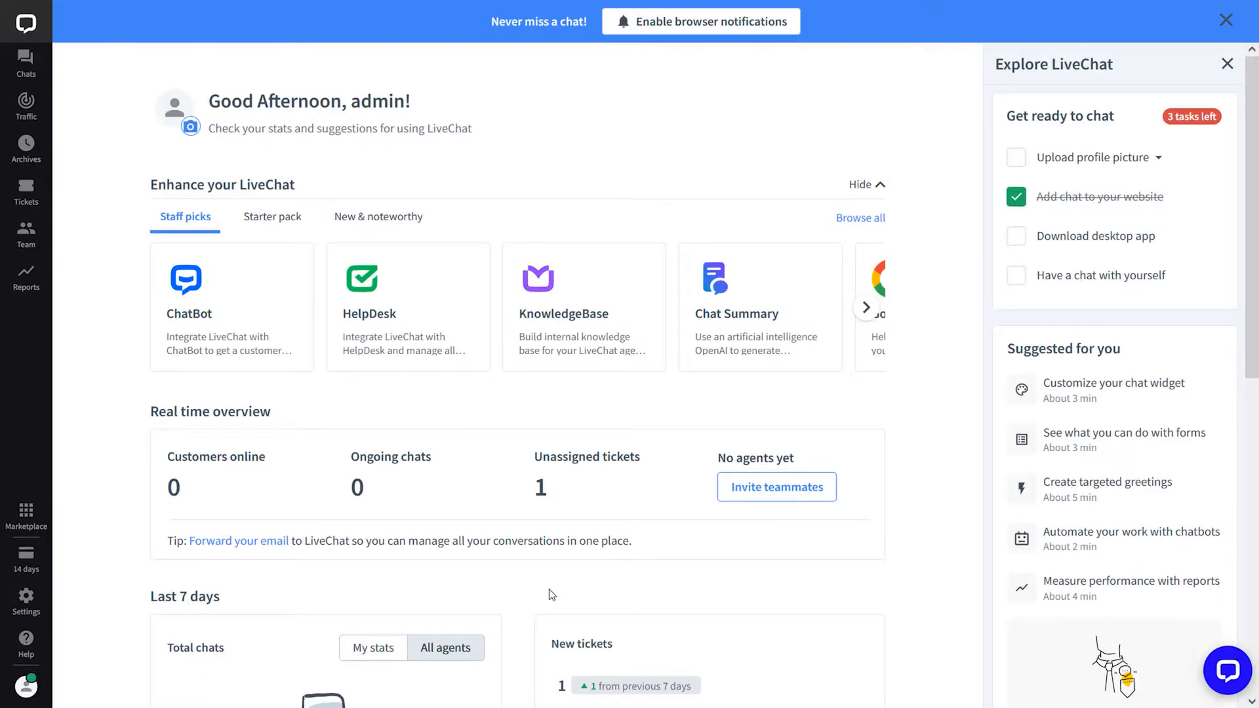
pyautogui.click(26, 234)
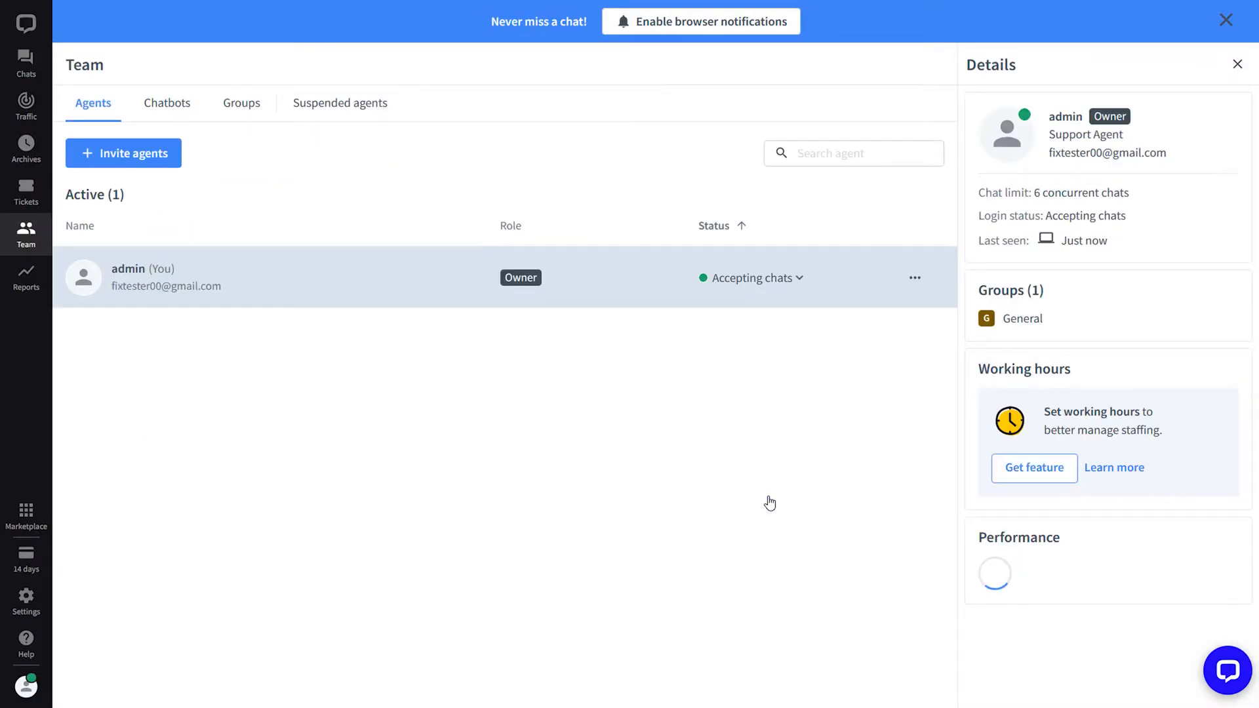
pyautogui.click(123, 154)
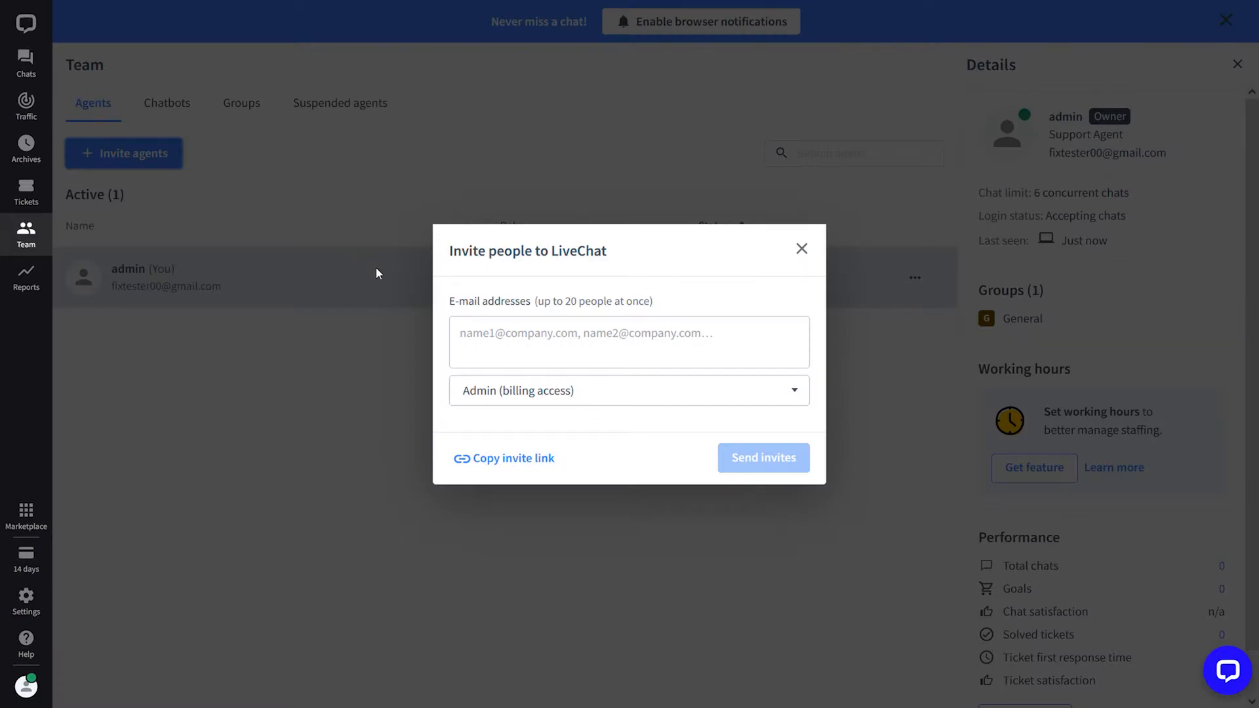
pyautogui.write('a')
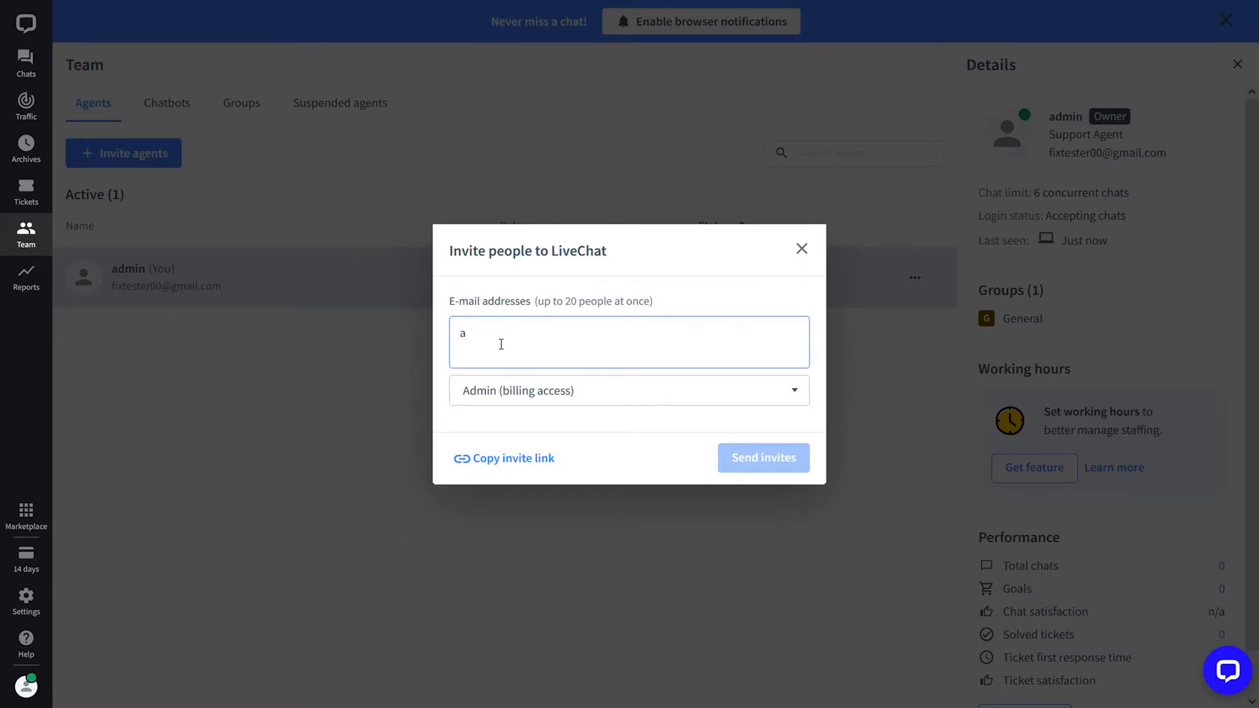
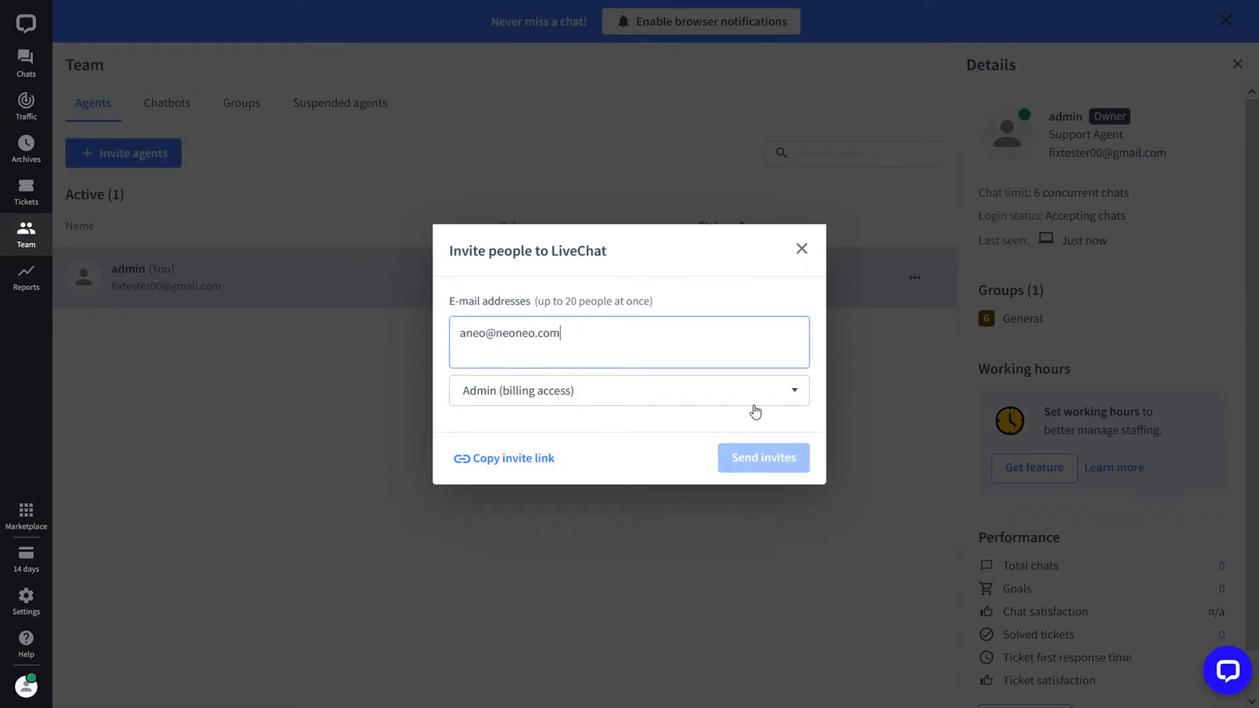
pyautogui.click(762, 457)
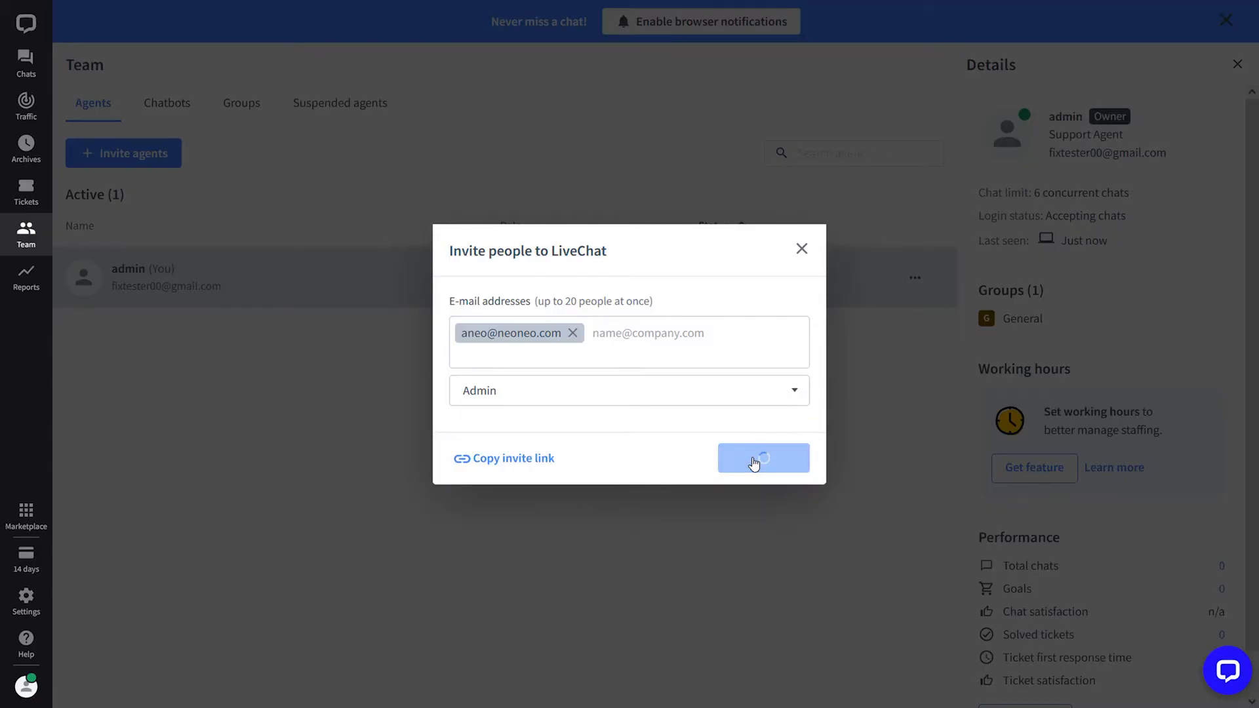
pyautogui.click(762, 457)
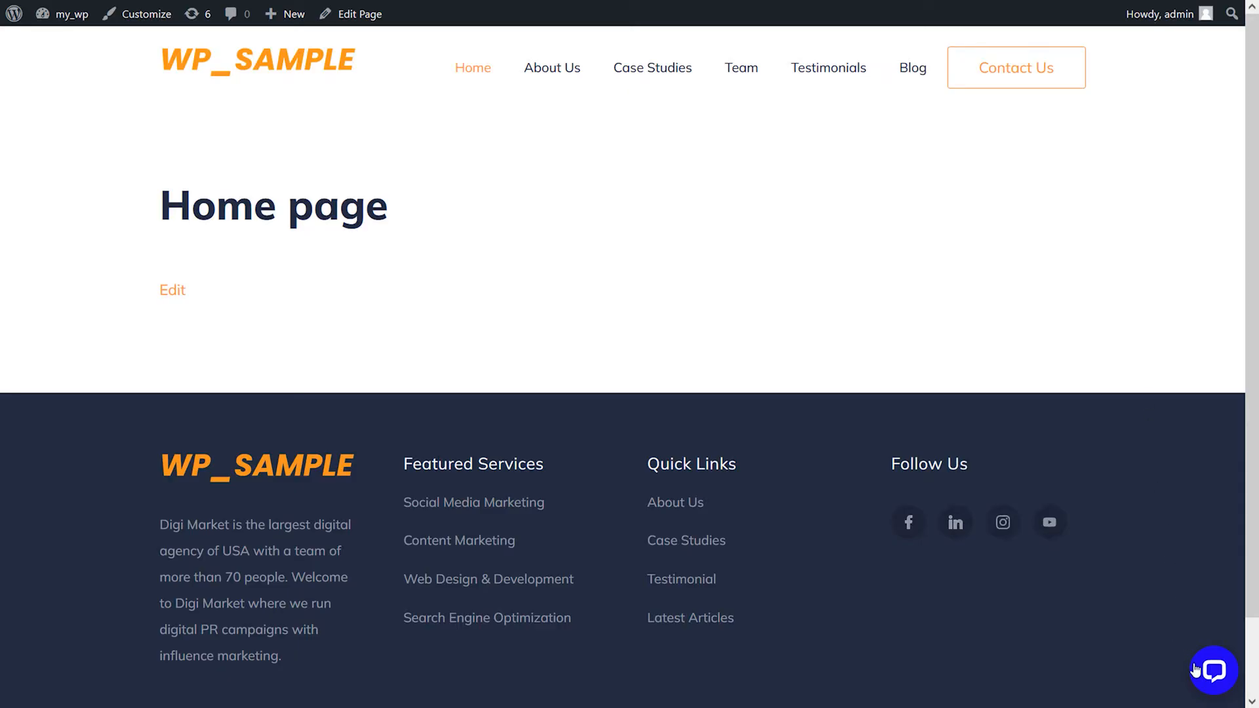
# Step: Open the site's chat widget and start filling the visitor name 'ne'
pyautogui.click(1213, 671)
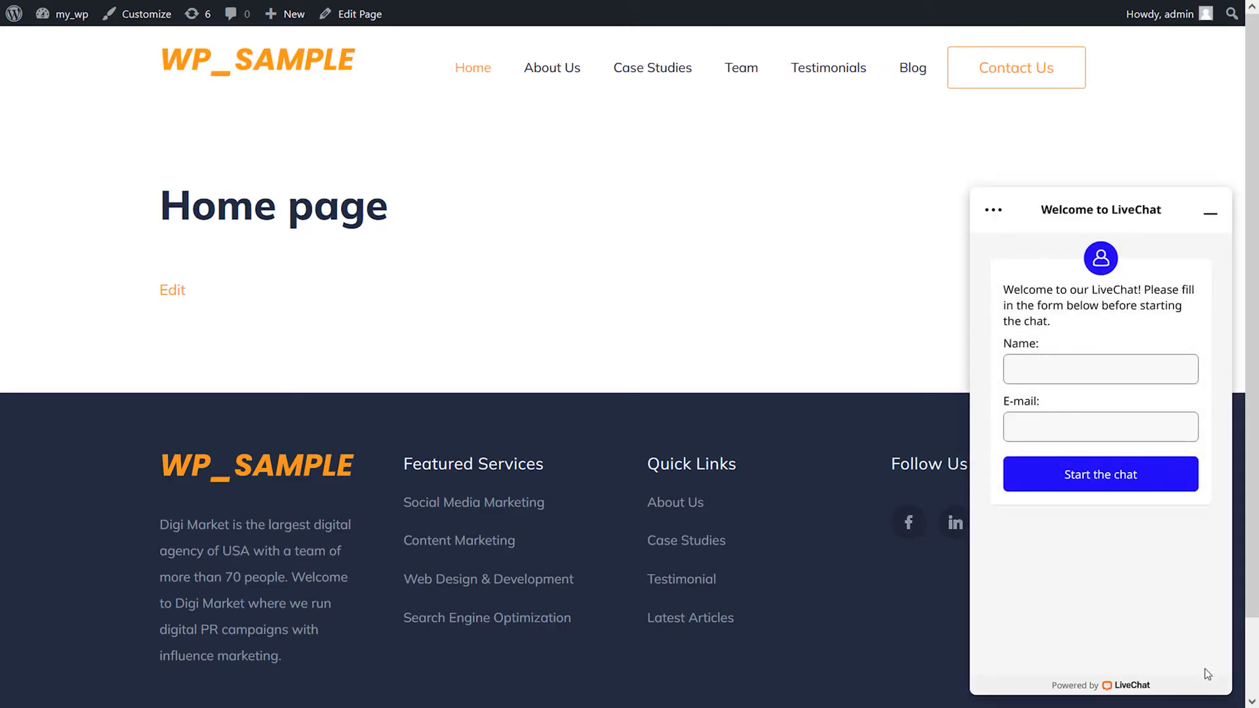
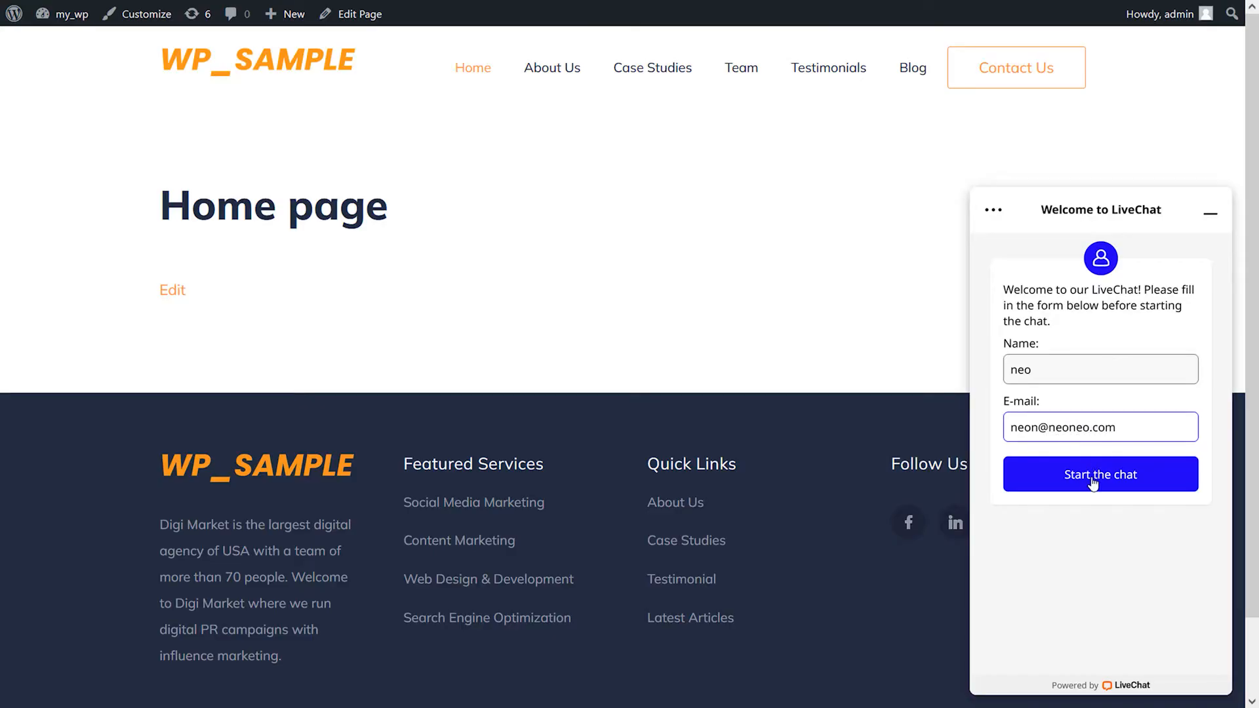
# Step: Start the test chat, launch the Formilla dashboard and save the custom helper bot under Automation
pyautogui.click(63, 357)
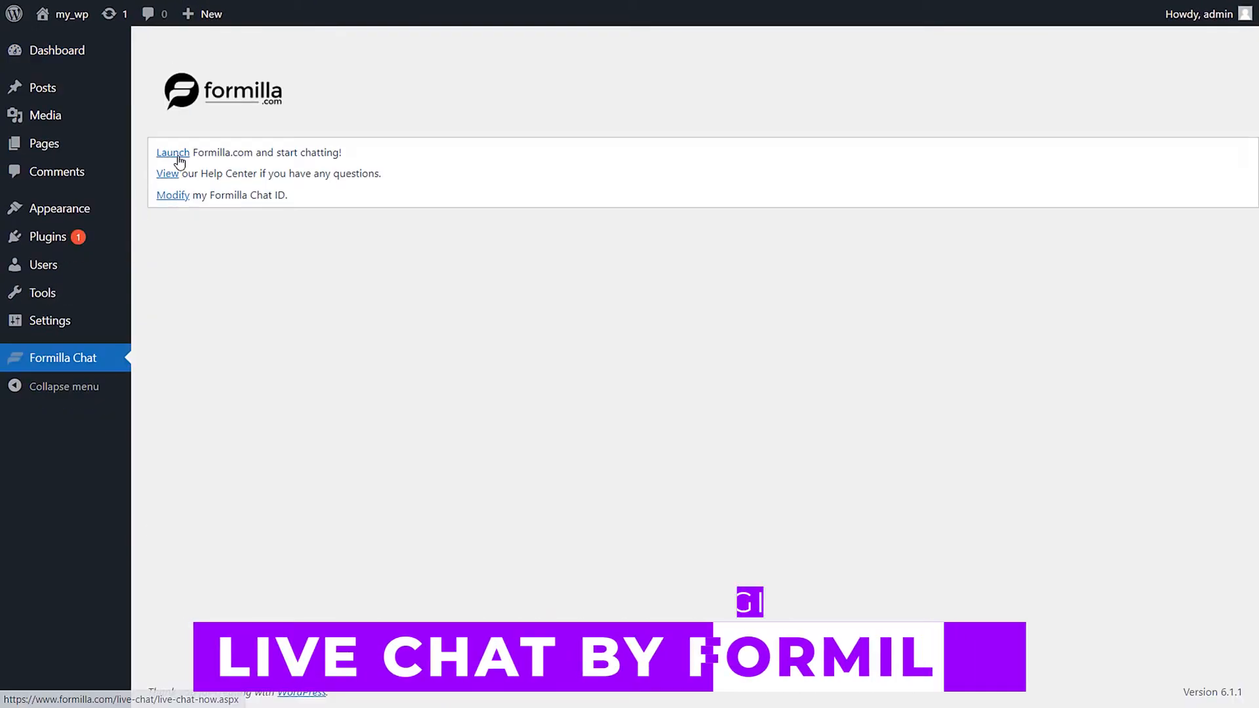
pyautogui.click(172, 152)
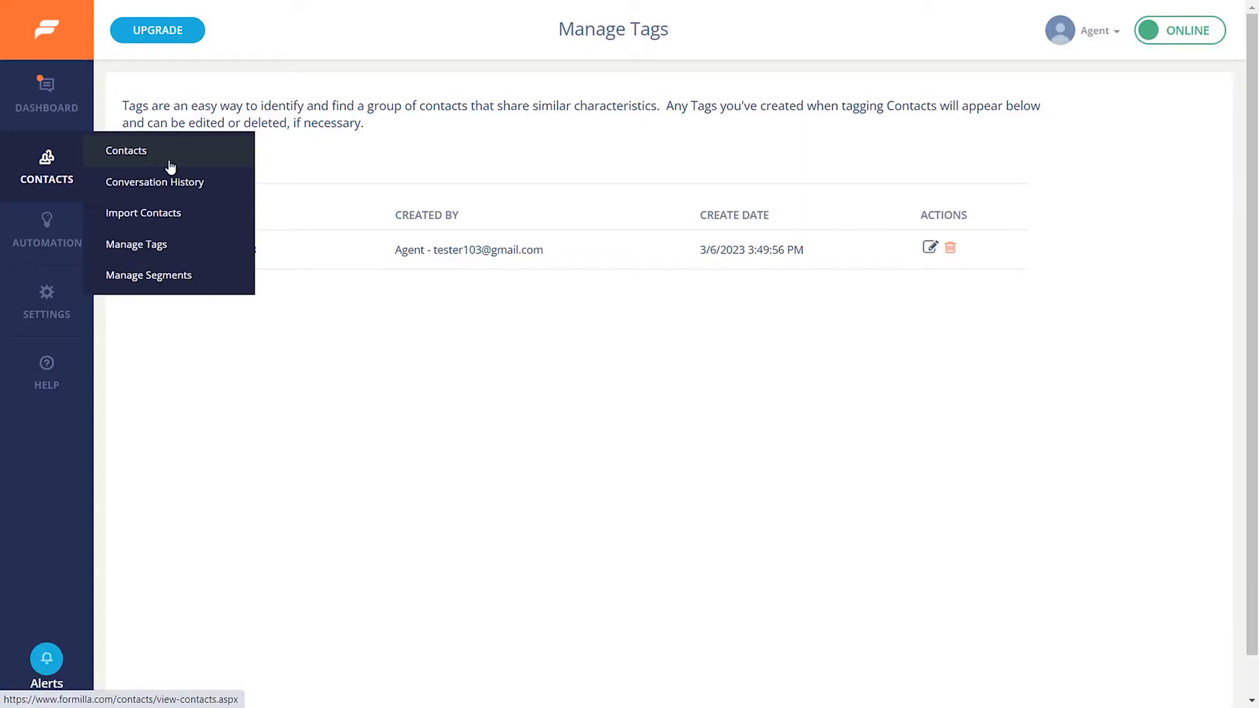
pyautogui.click(46, 233)
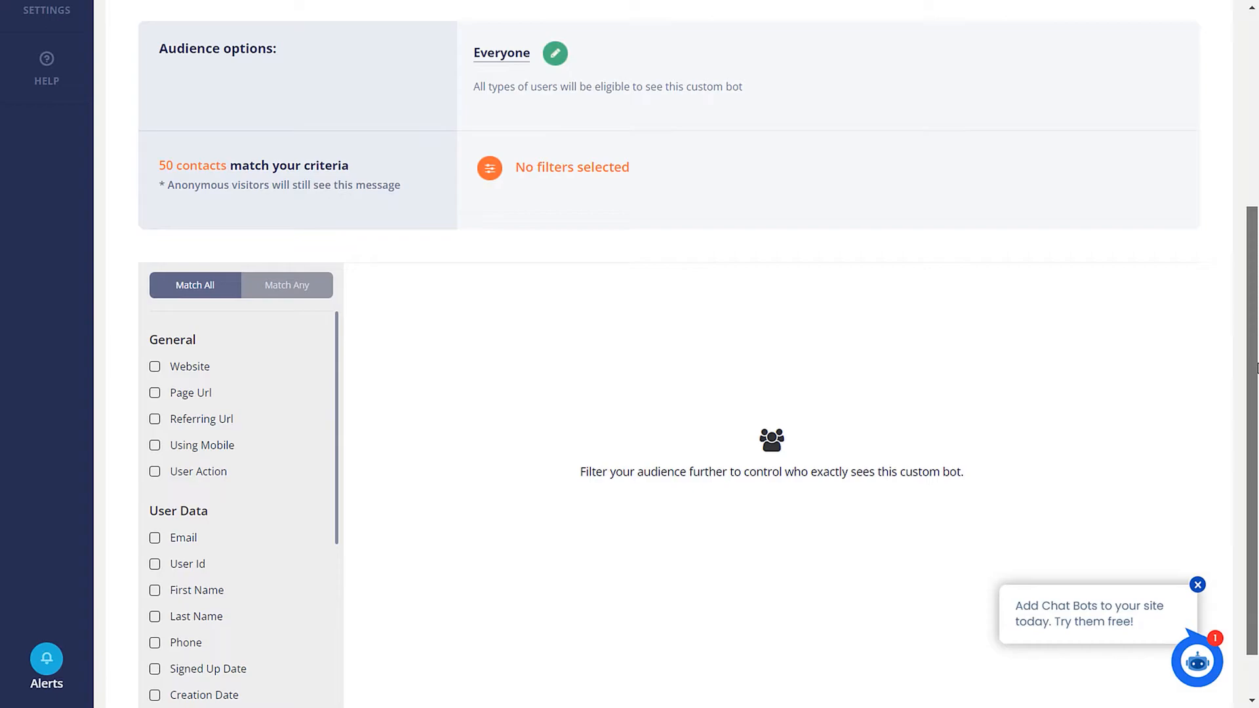
pyautogui.click(1005, 130)
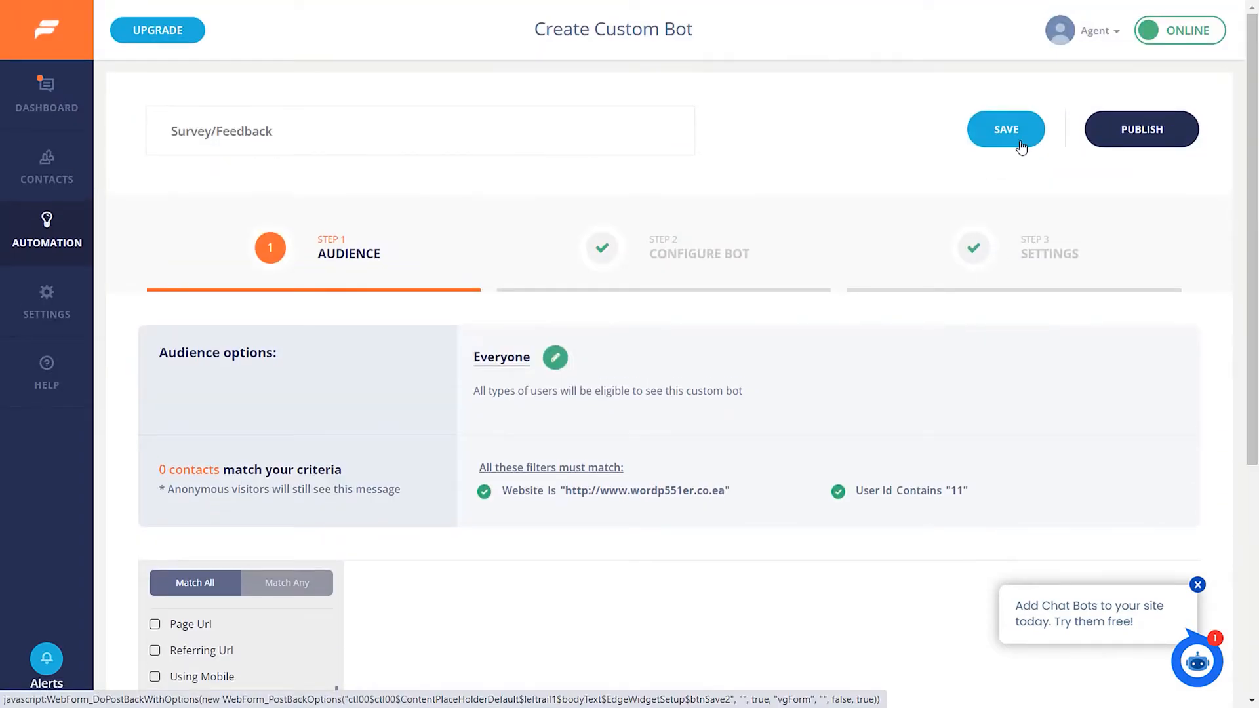
pyautogui.click(1006, 129)
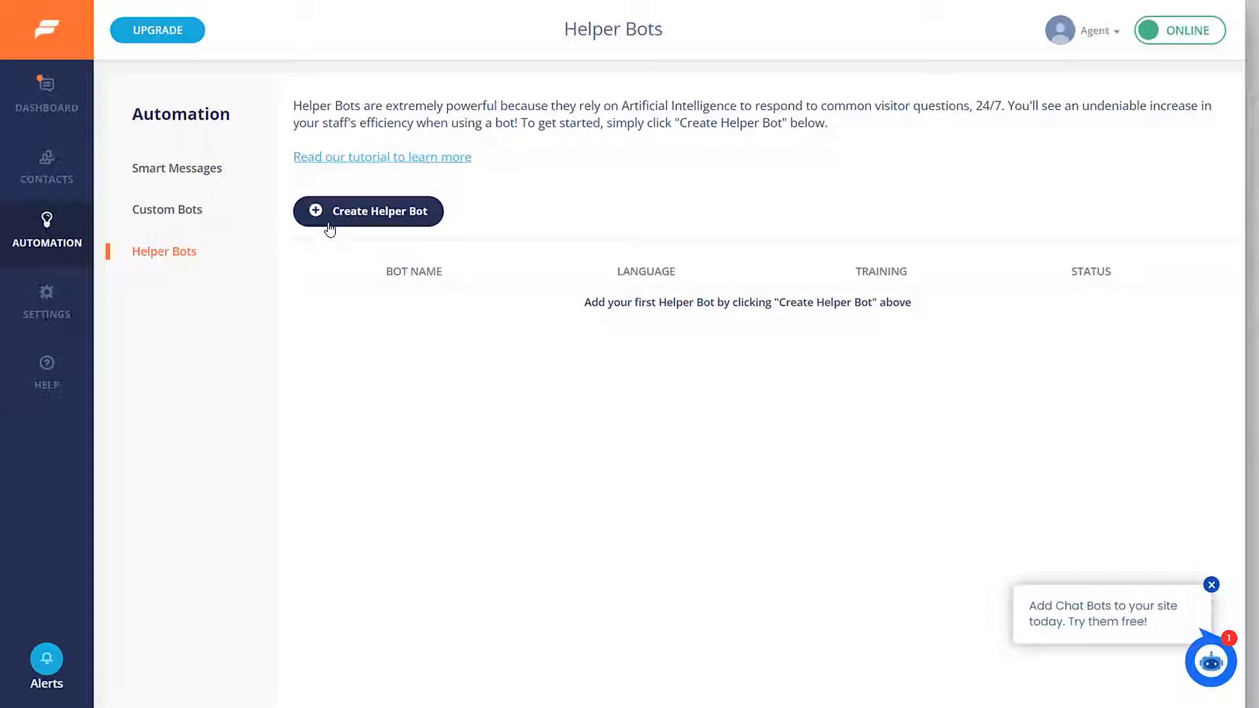
# Step: Add a helper-bot question answered 'login and play it', save and exit, then enter 'neoneo.com' in the site widget
pyautogui.click(367, 212)
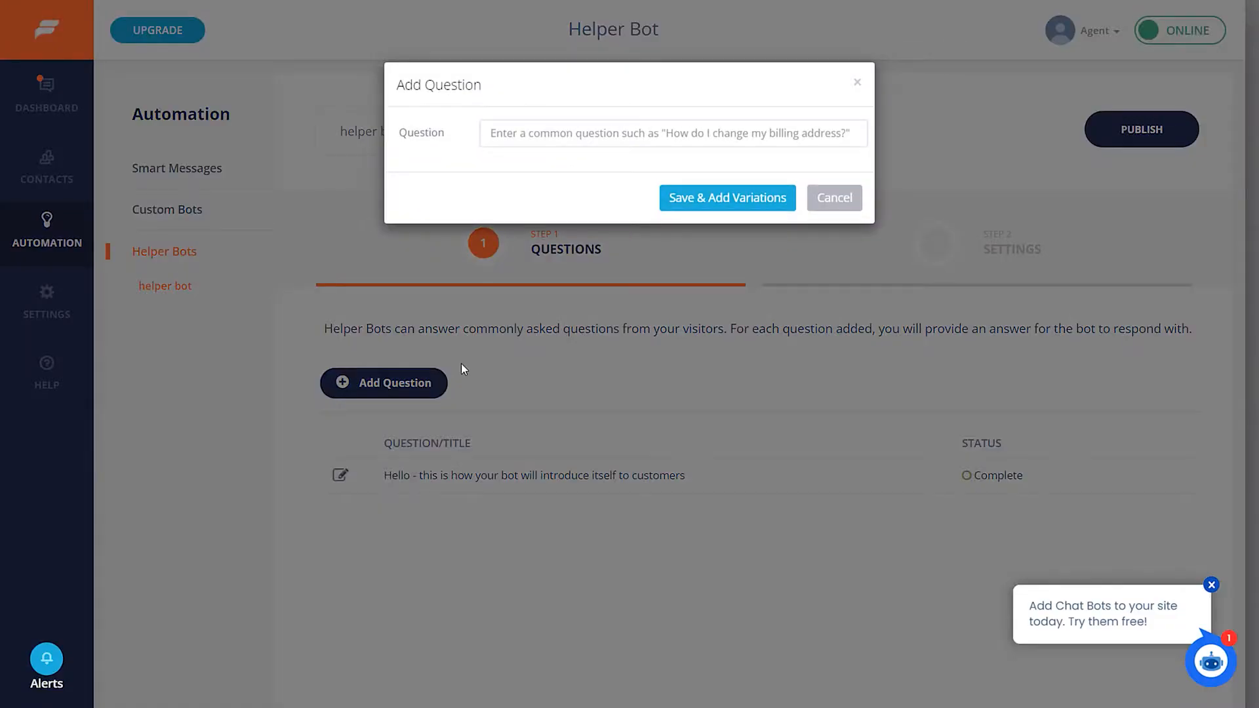
pyautogui.click(725, 198)
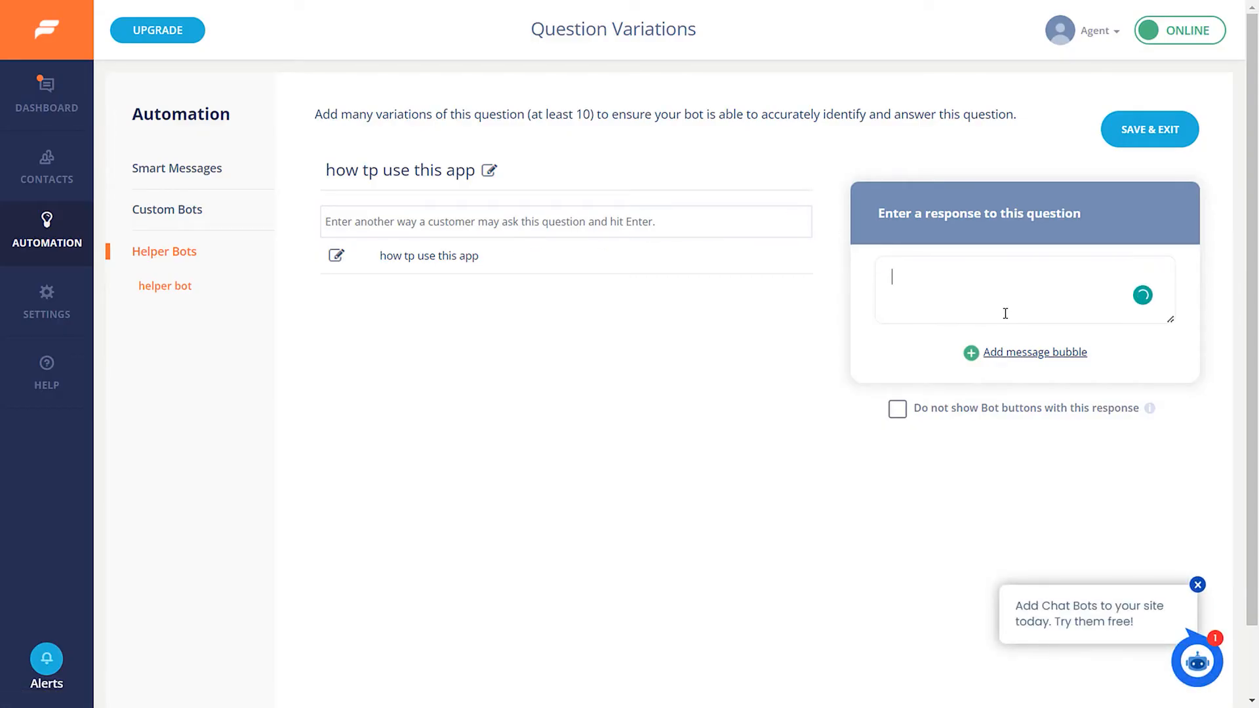
pyautogui.write('login and play it')
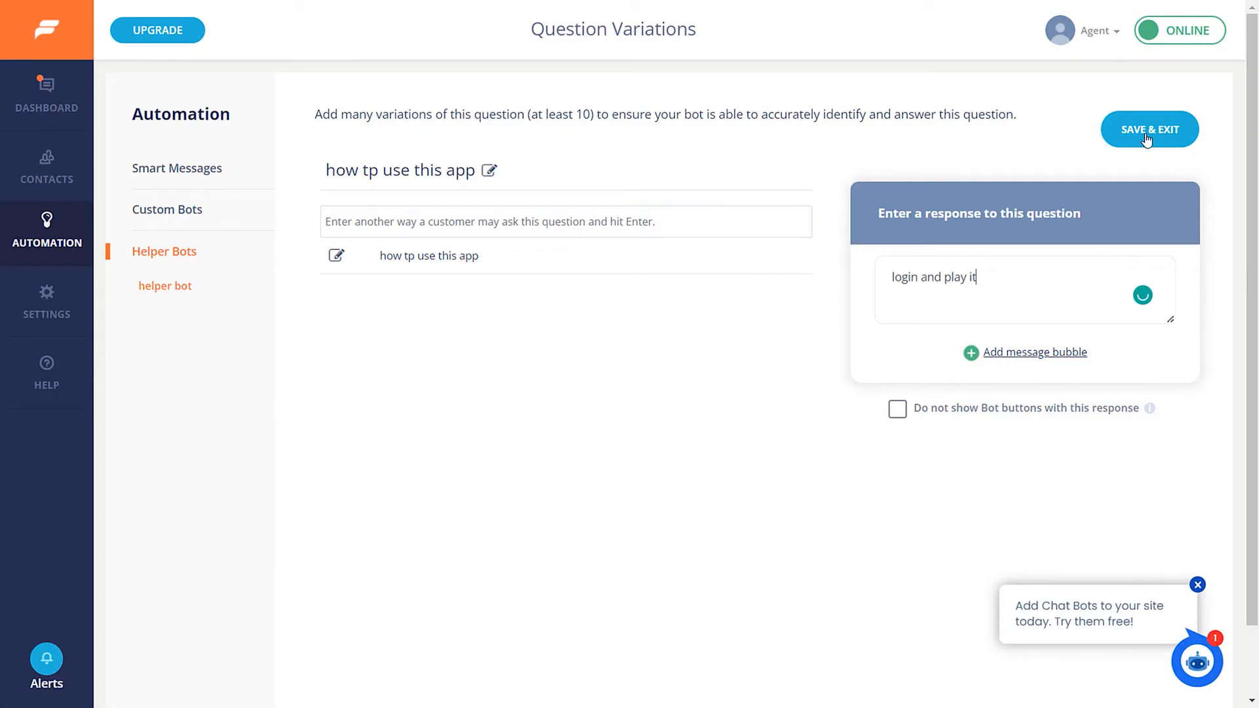
pyautogui.click(1149, 130)
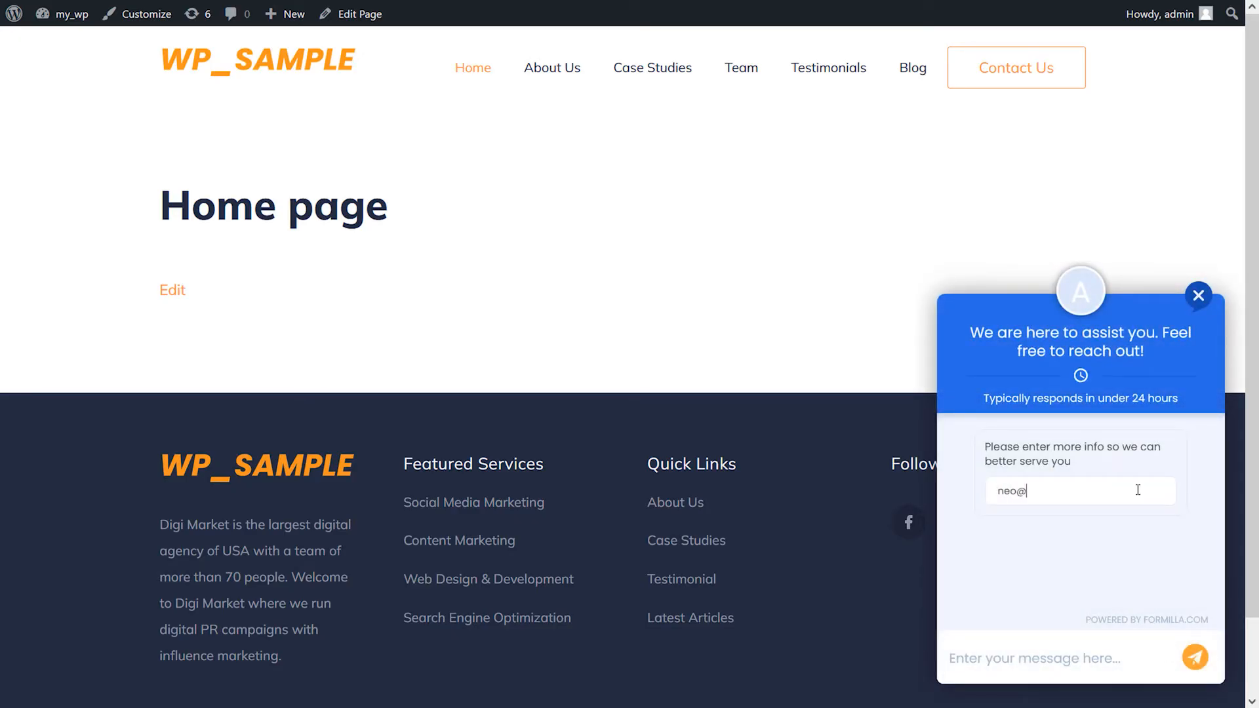
pyautogui.write('neoneo.com')
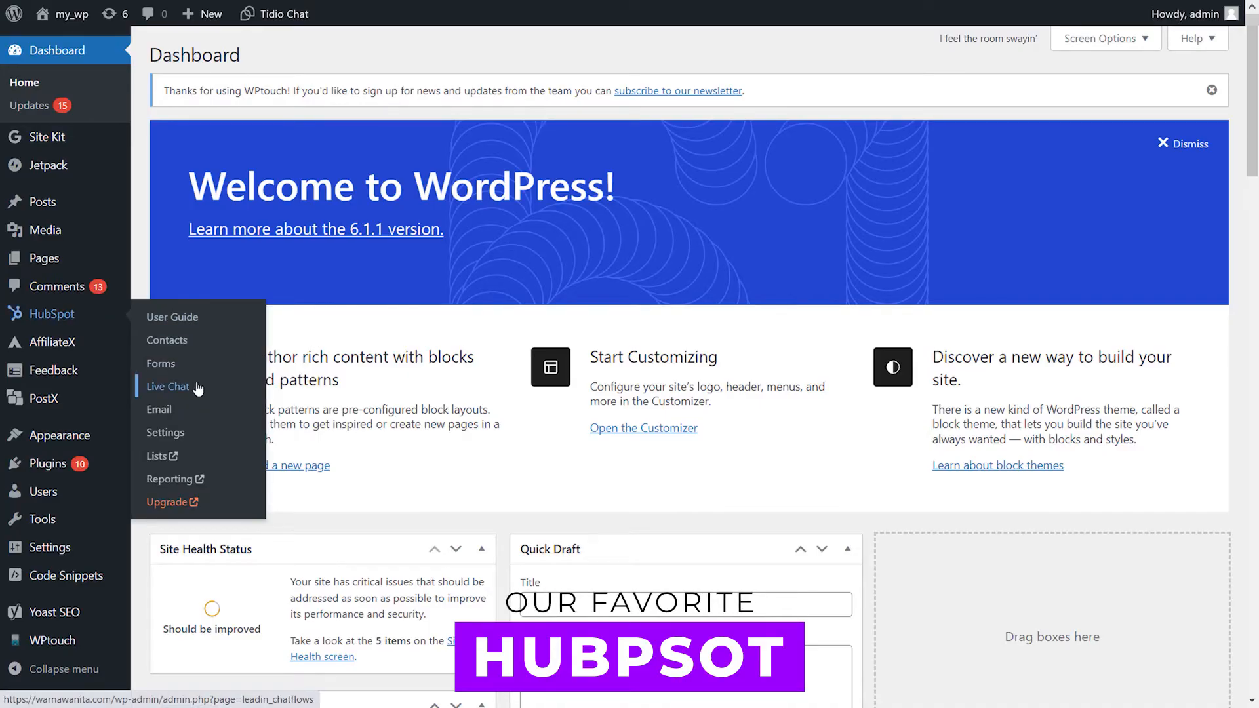
# Step: Switch the chat heading to a custom name and avatar and rewrite the welcome message's second sentence to 'Can i help you ?'
pyautogui.click(168, 385)
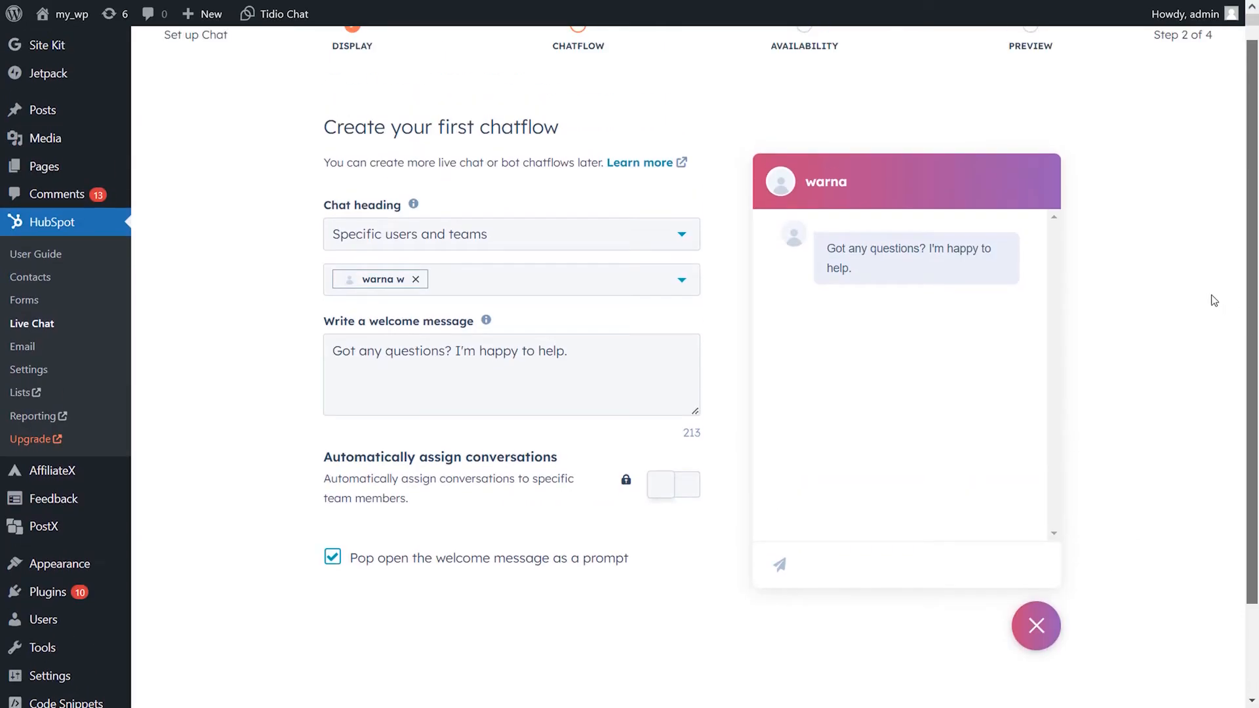
pyautogui.click(510, 234)
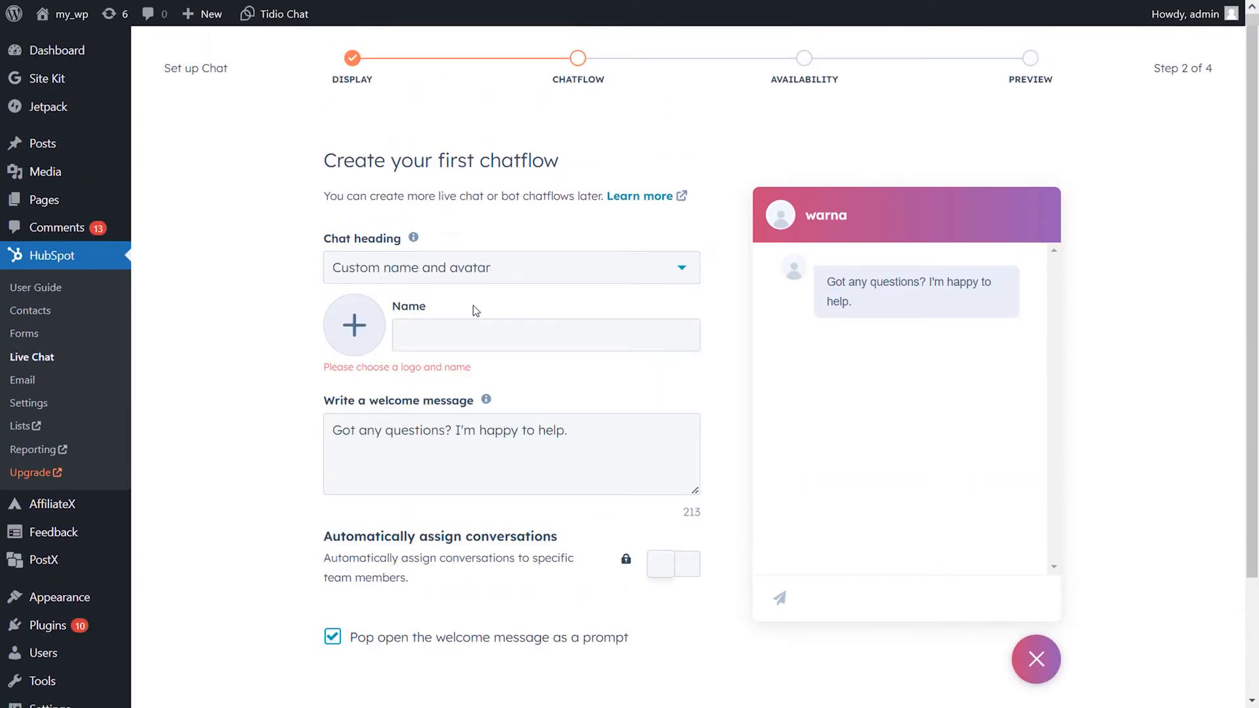
pyautogui.click(511, 267)
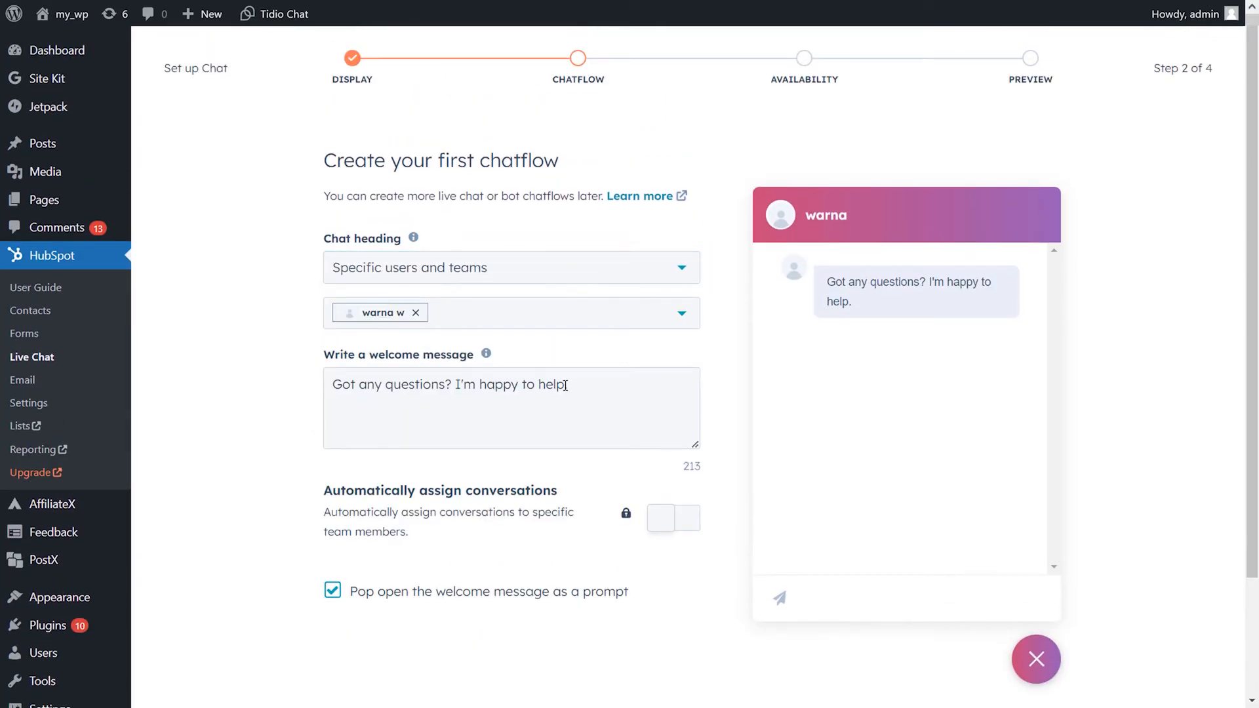
pyautogui.press('Backspace')
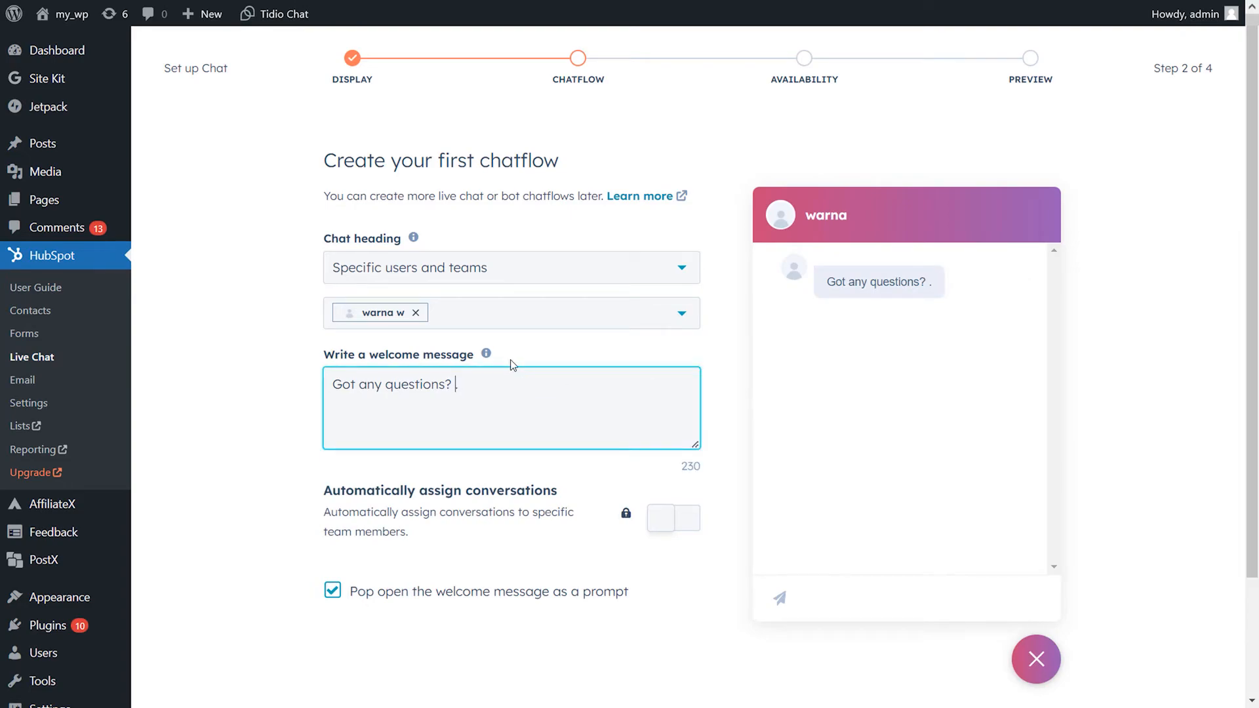
pyautogui.write('Can i help you ?')
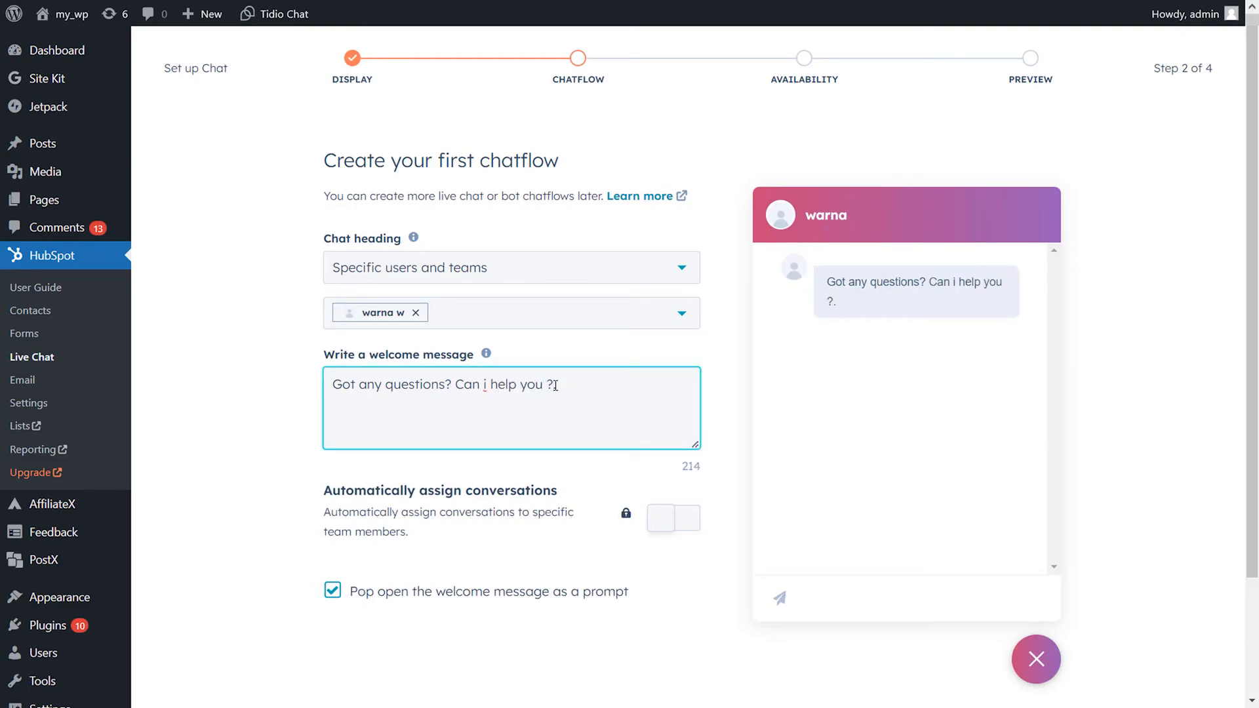